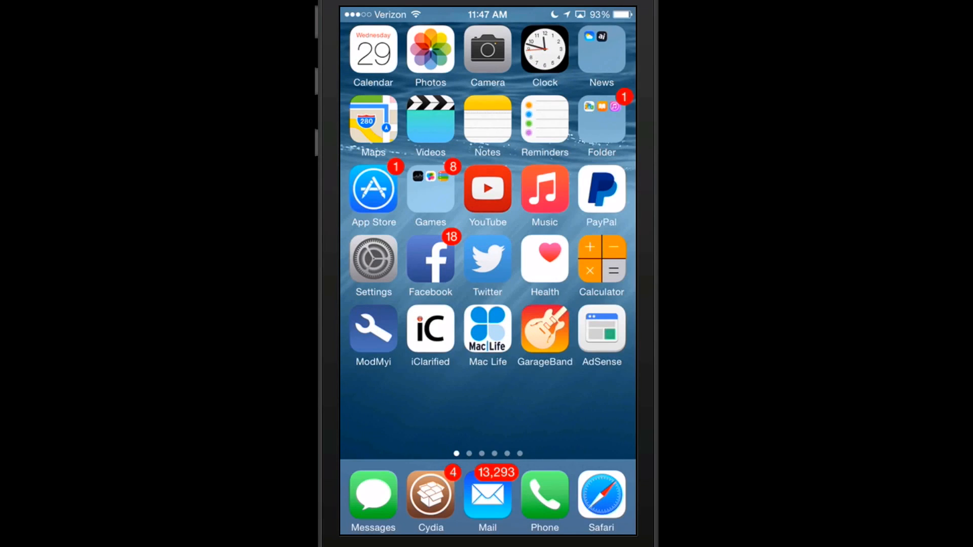
# Step: Open Cydia's package search, then return to the home screen
pyautogui.click(430, 495)
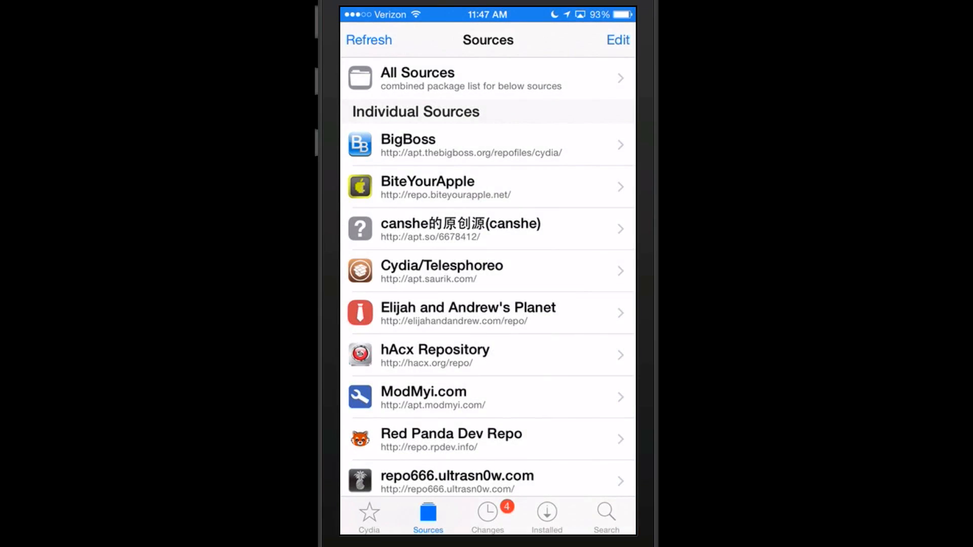
pyautogui.click(605, 515)
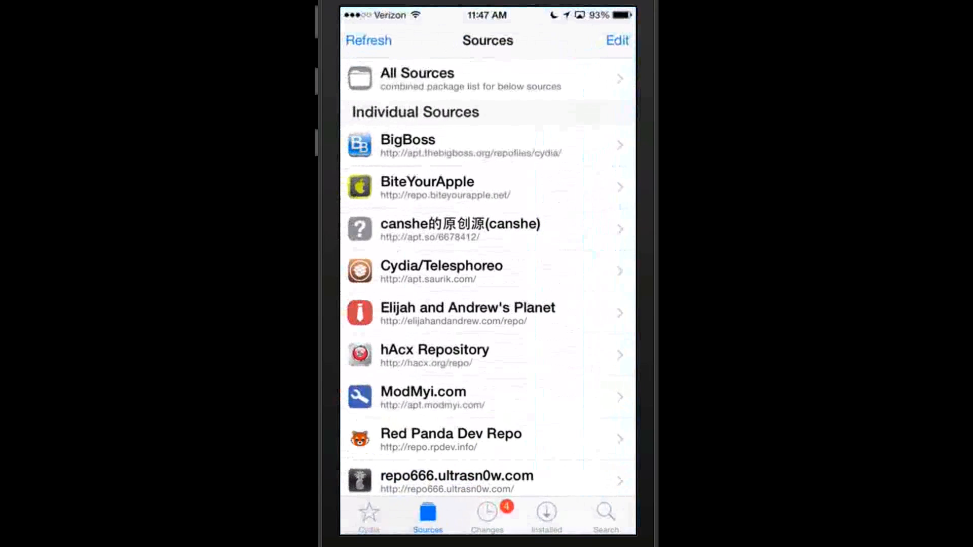
pyautogui.press('home')
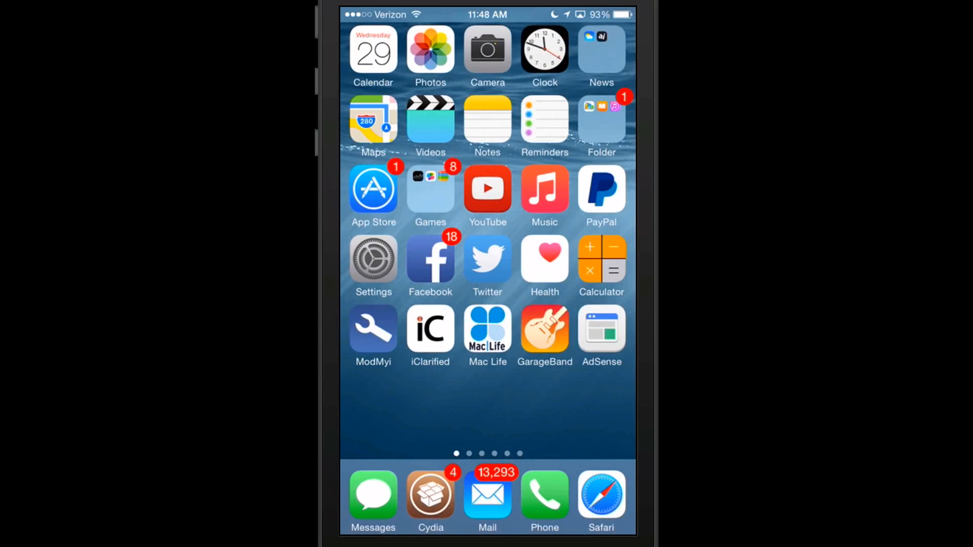
# Step: Reopen Cydia's search and scroll through the flip-to-silence tweak's details page
pyautogui.click(430, 499)
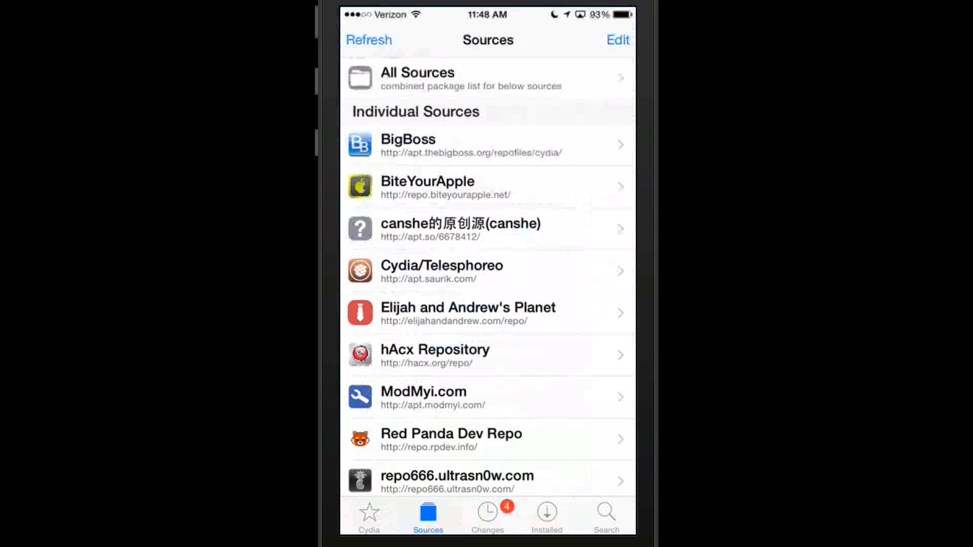
pyautogui.click(605, 515)
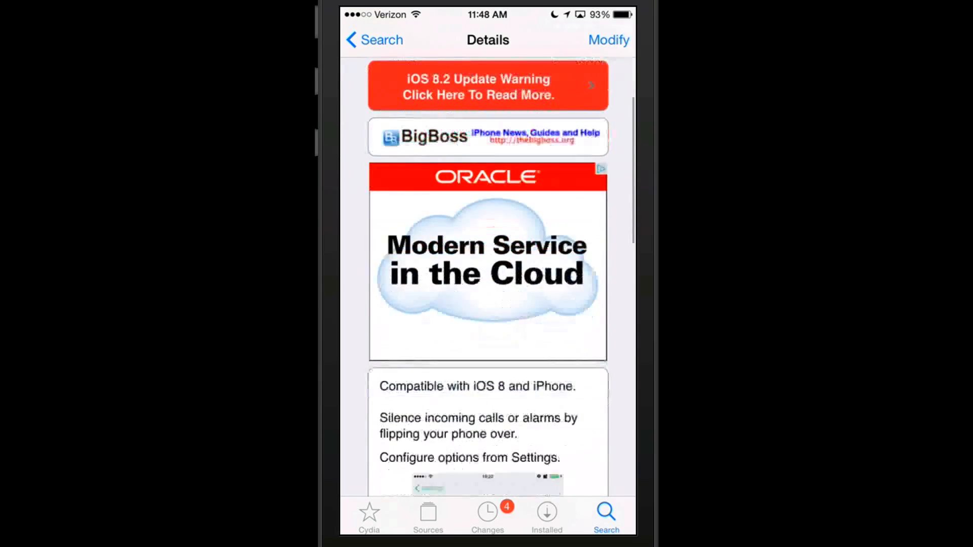
pyautogui.scroll(-3)
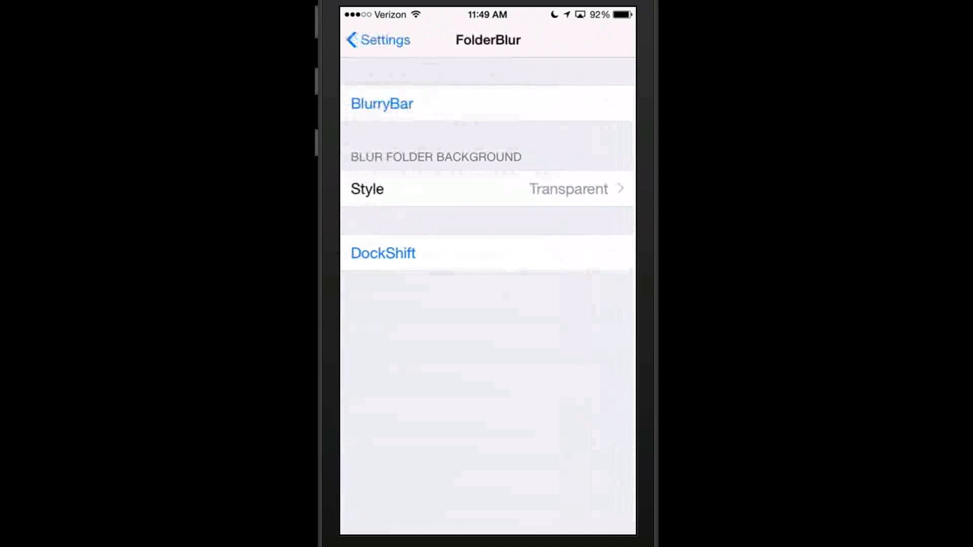
# Step: Enable Sol for alarms, check the Dismiss behaviour, and keep incoming-call silencing on
pyautogui.click(377, 40)
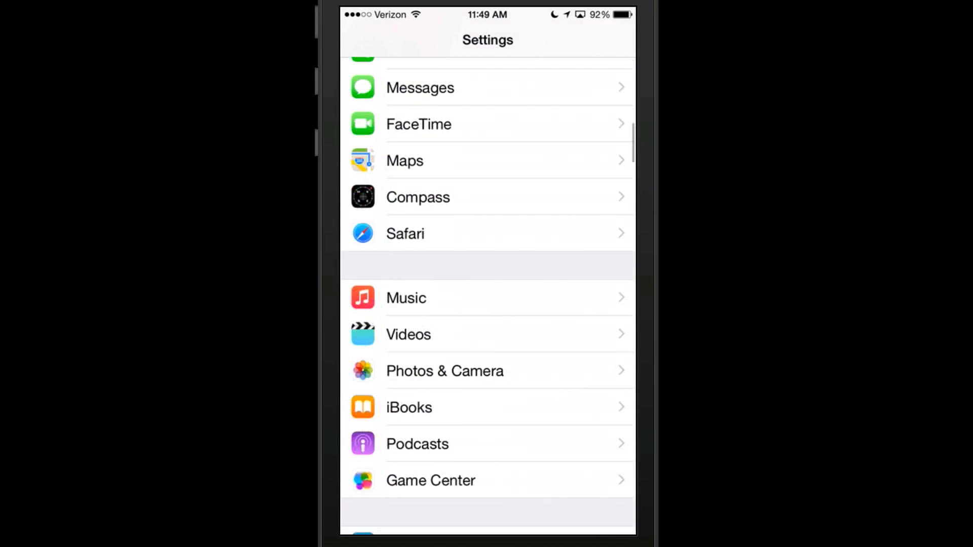
pyautogui.scroll(-3)
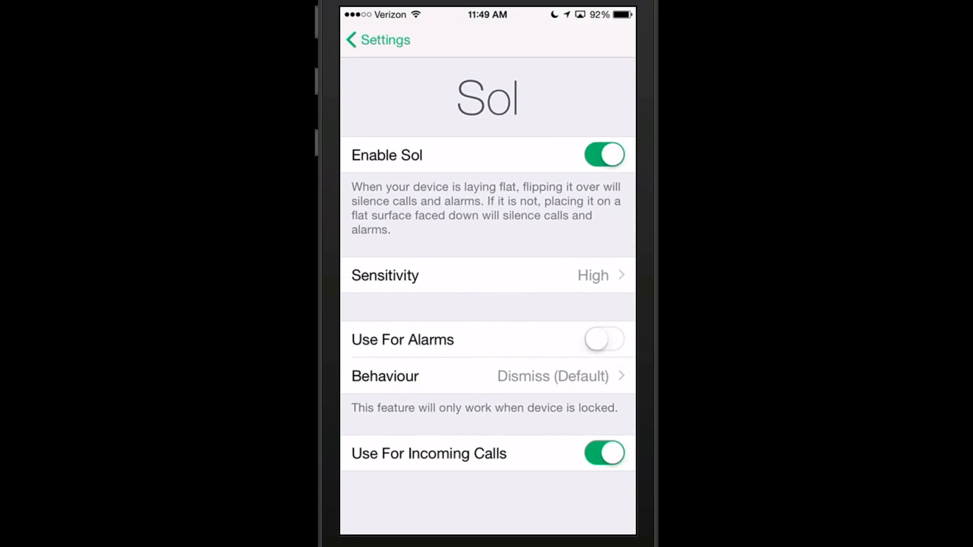
pyautogui.click(603, 340)
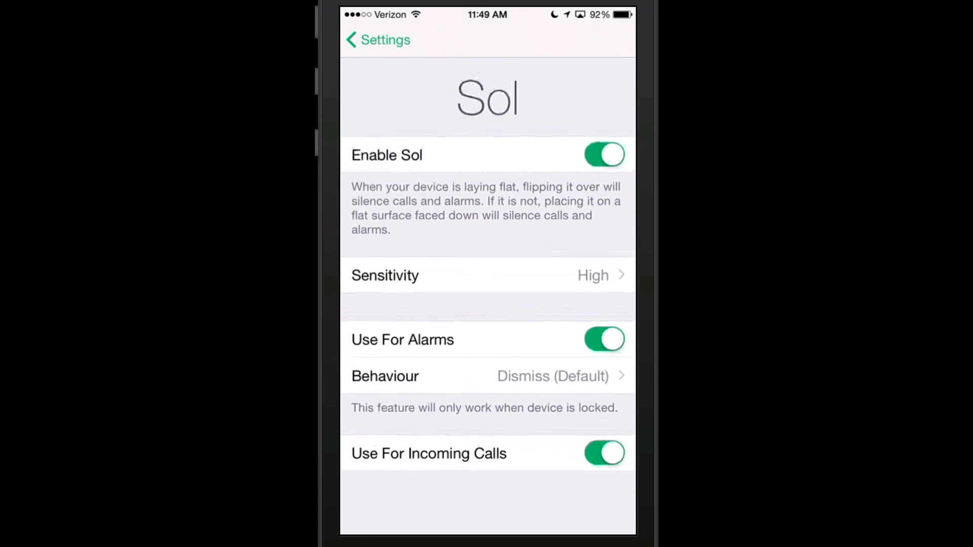
pyautogui.click(487, 376)
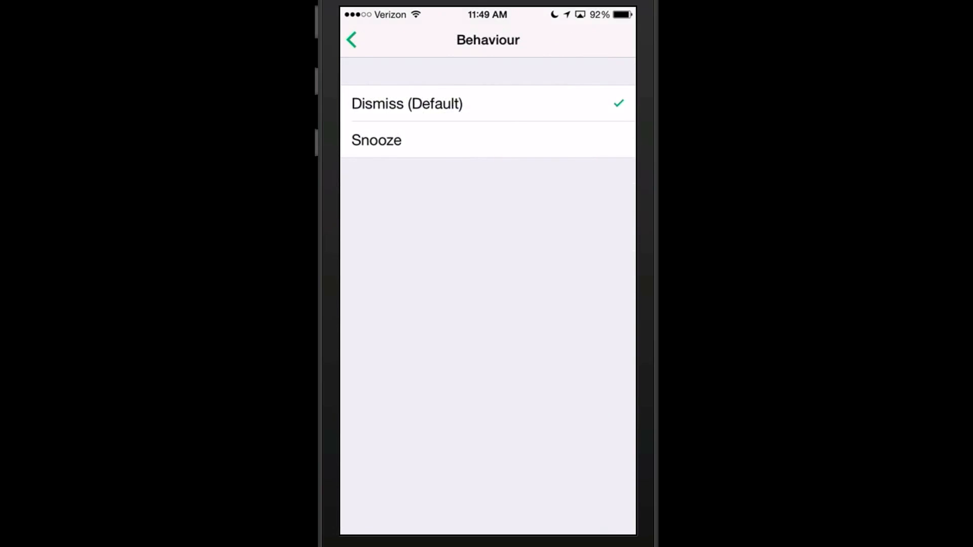
pyautogui.click(356, 40)
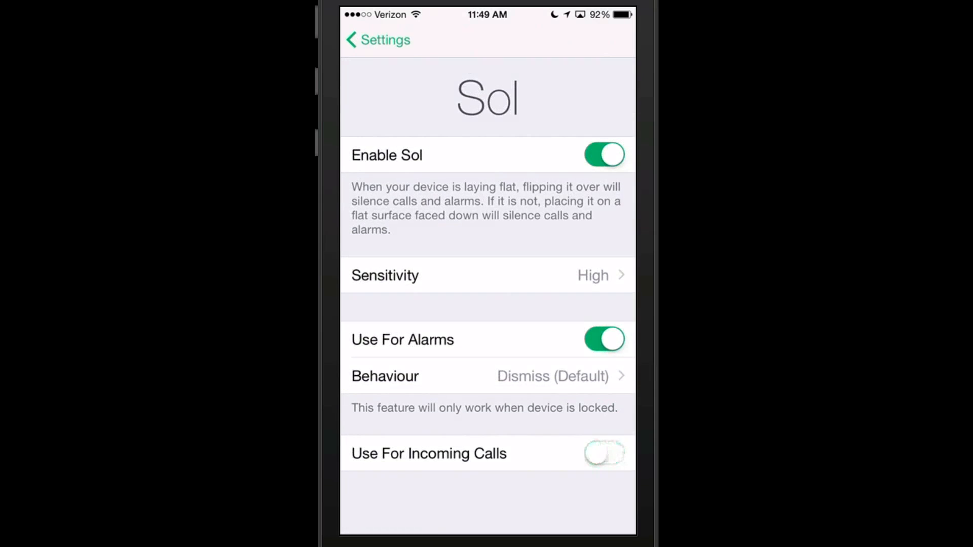
pyautogui.click(603, 453)
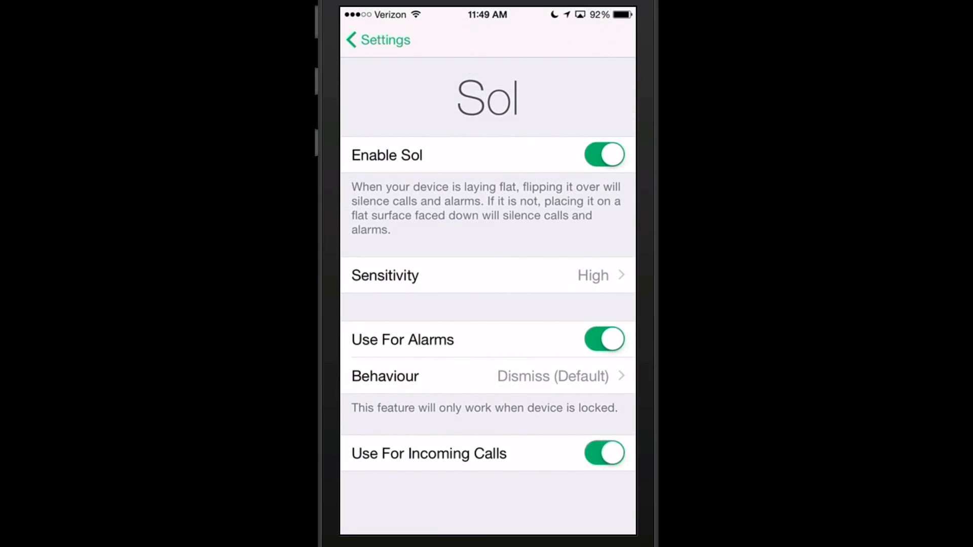
pyautogui.click(377, 40)
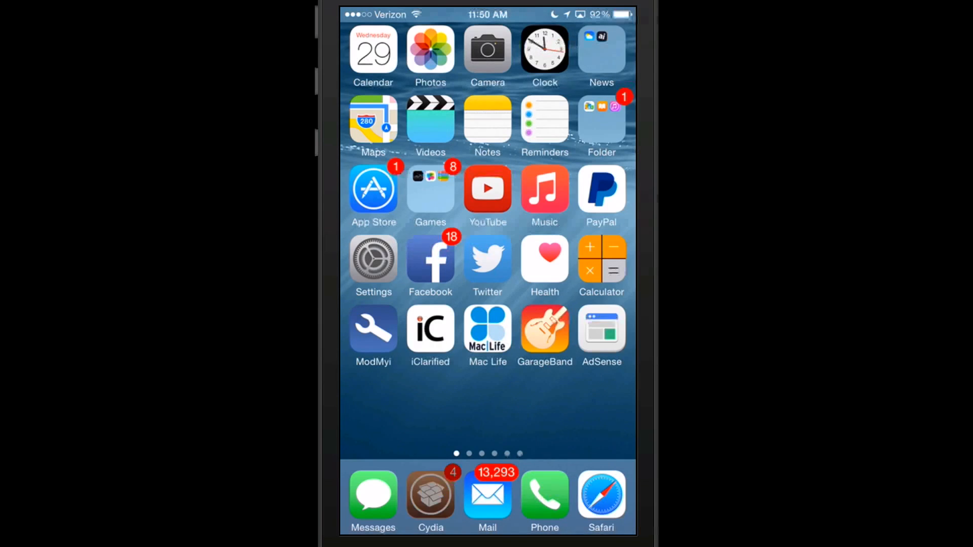
pyautogui.click(430, 497)
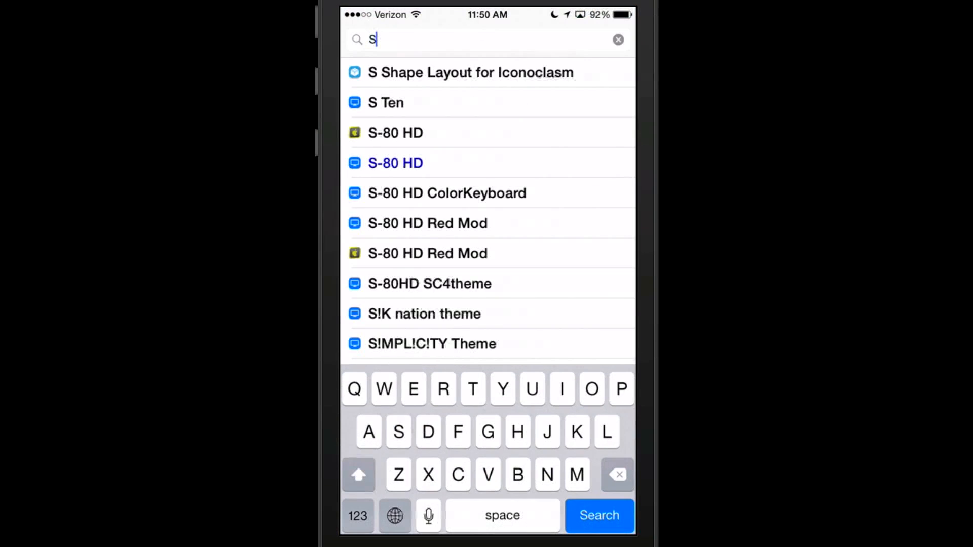
pyautogui.write('Smoot')
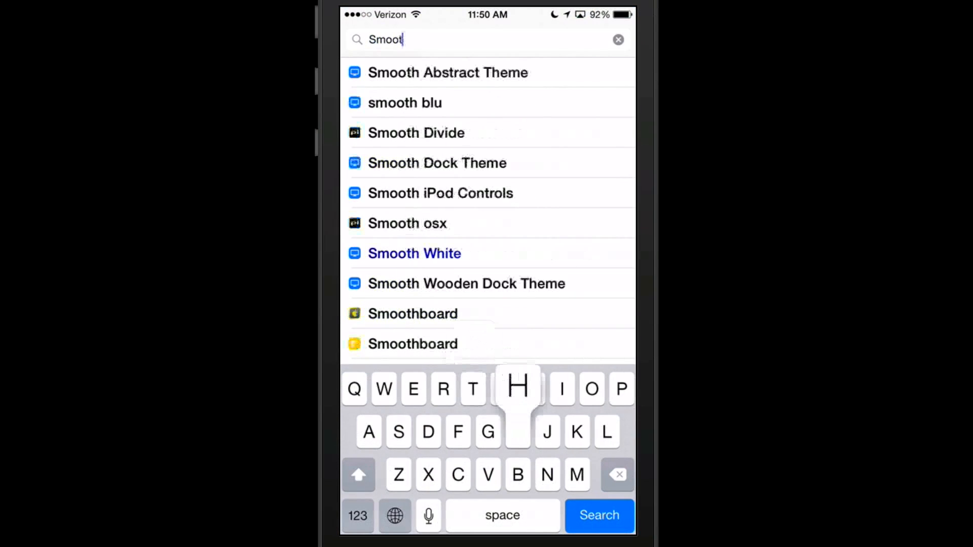
pyautogui.write('c')
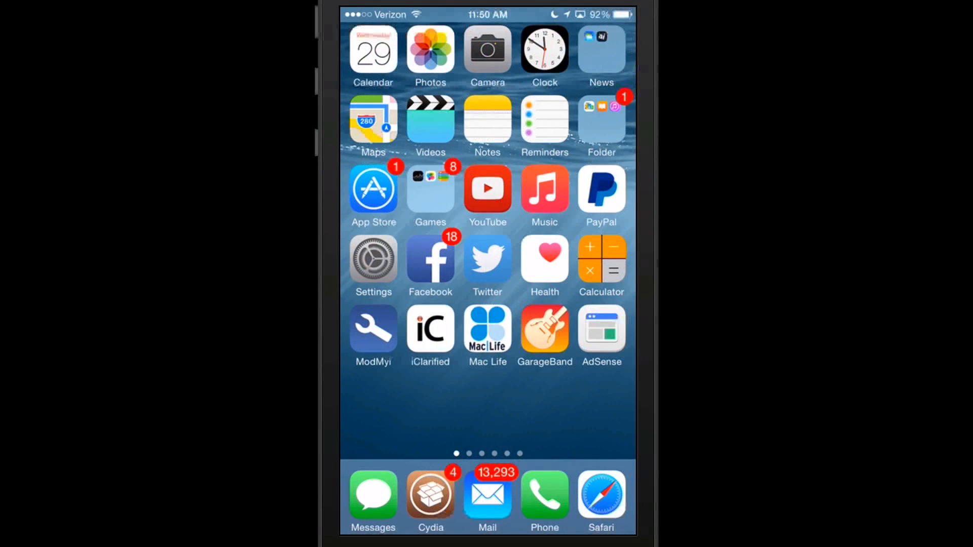
# Step: Type 'aweswime' in a new note, then delete the sentence back to just M
pyautogui.click(486, 120)
pyautogui.write('The app is')
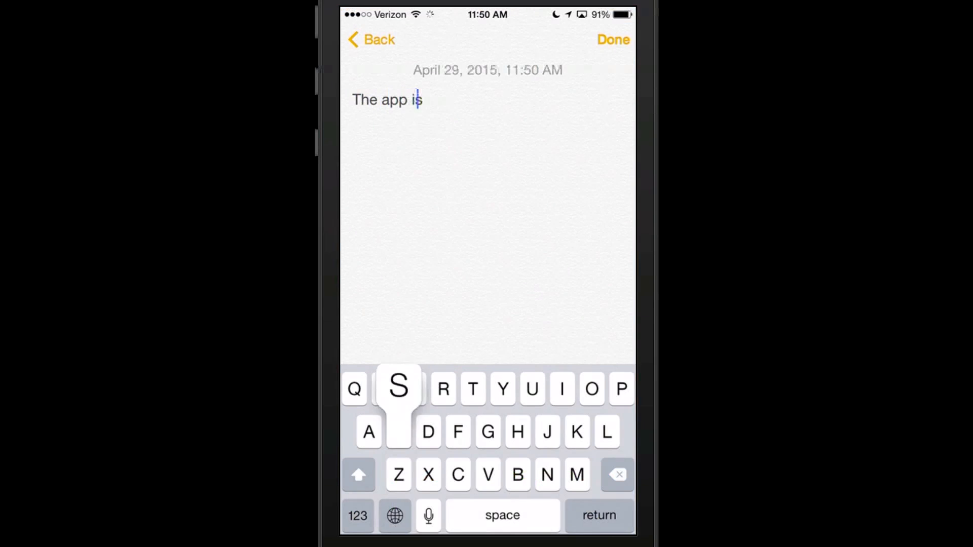
pyautogui.click(501, 515)
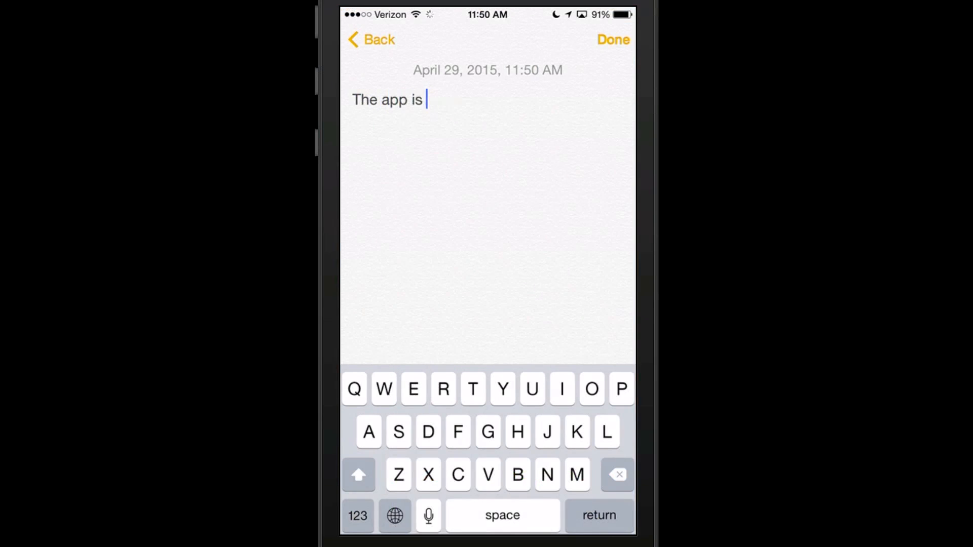
pyautogui.write('aweswime')
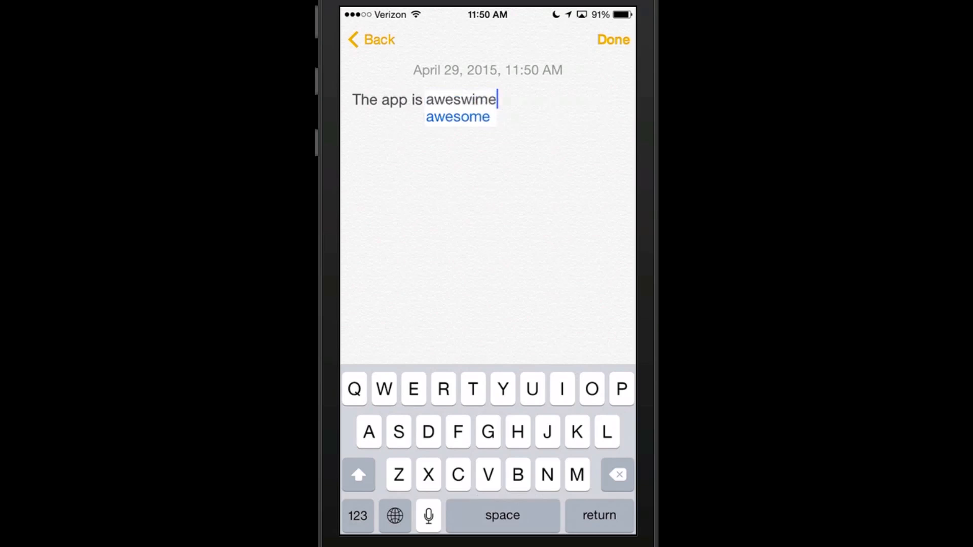
pyautogui.click(617, 475)
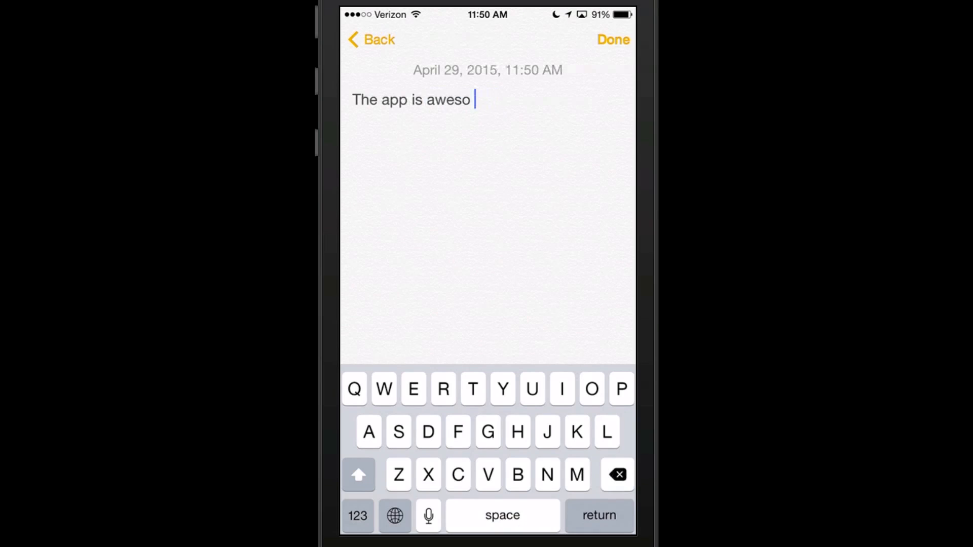
pyautogui.click(616, 475)
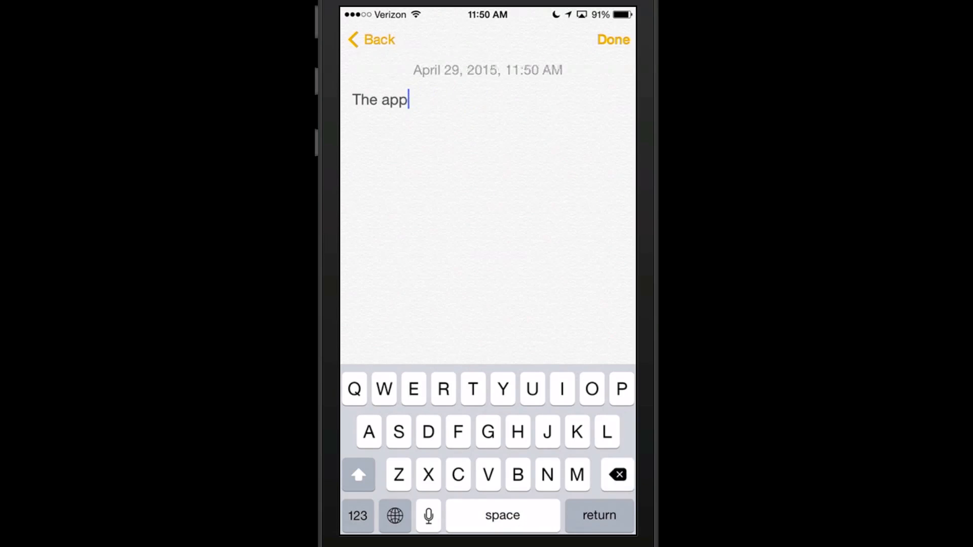
pyautogui.click(616, 475)
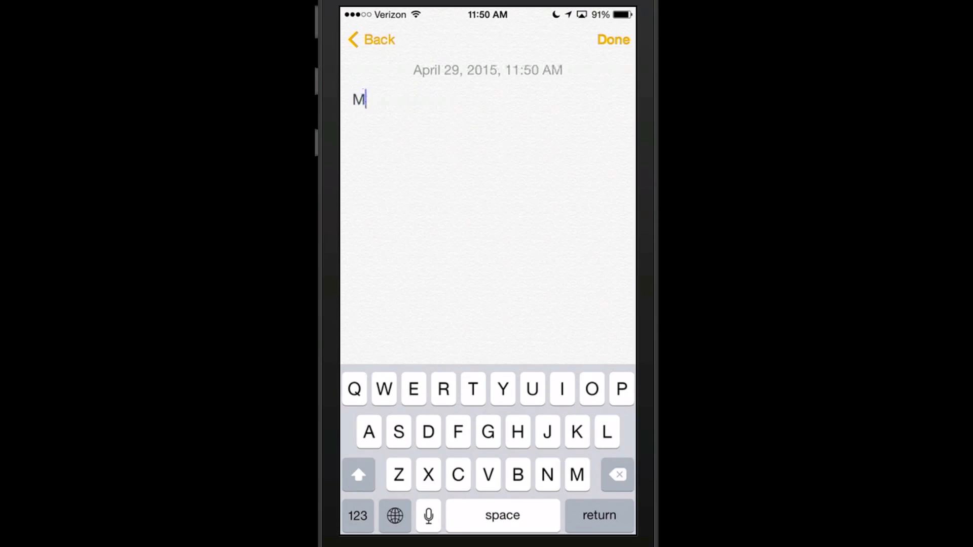
pyautogui.click(617, 475)
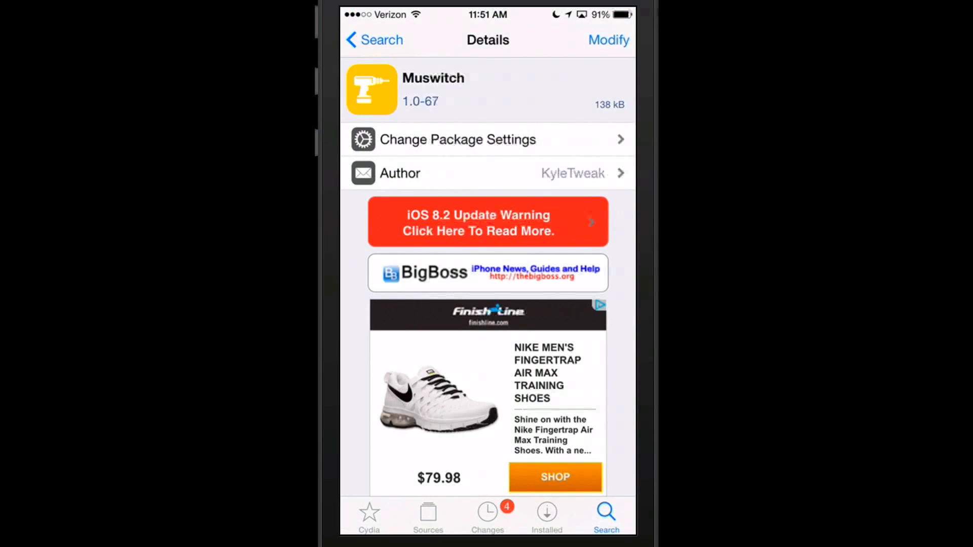
# Step: Scroll through Muswitch's package description in Cydia, then bring up the app switcher
pyautogui.scroll(-3)
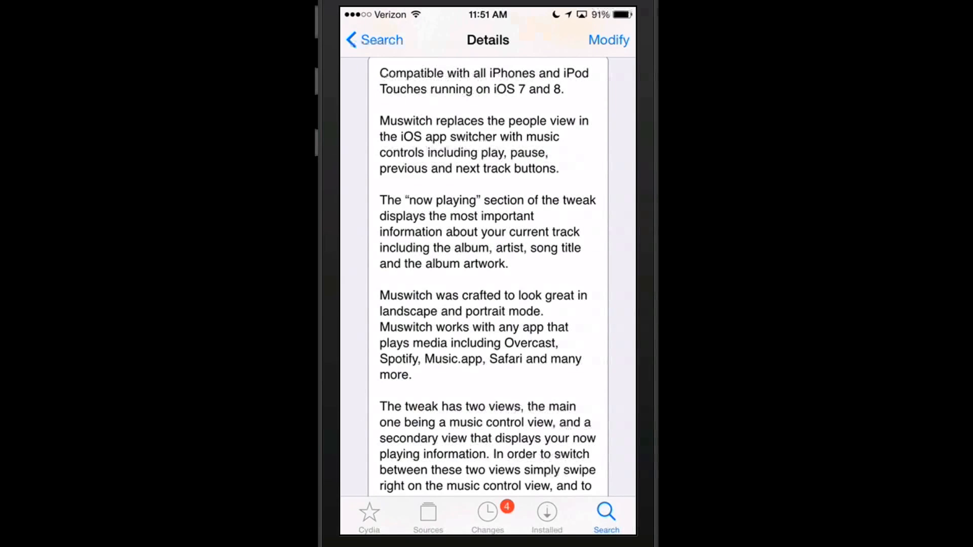
pyautogui.press('home')
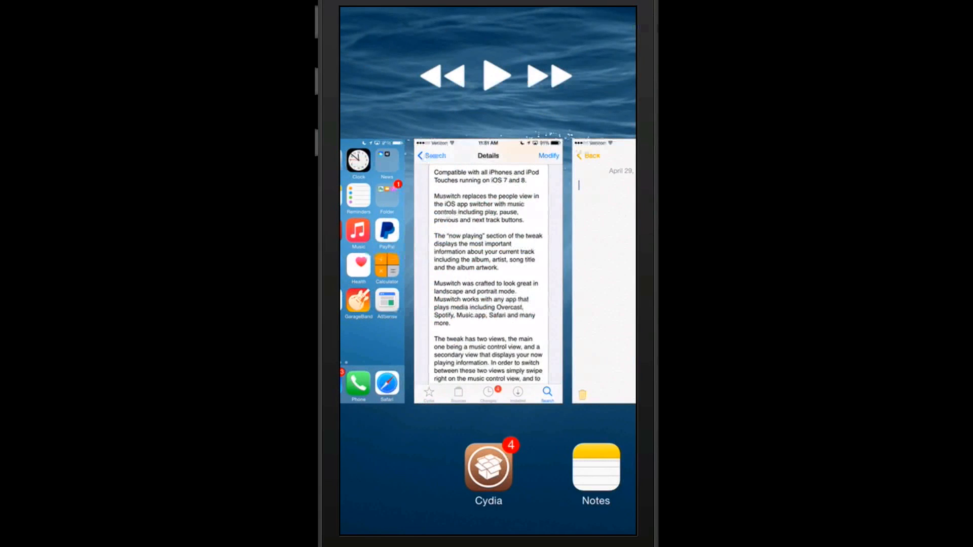
# Step: Start music playback from the Muswitch switcher controls and return to the home screen
pyautogui.click(495, 76)
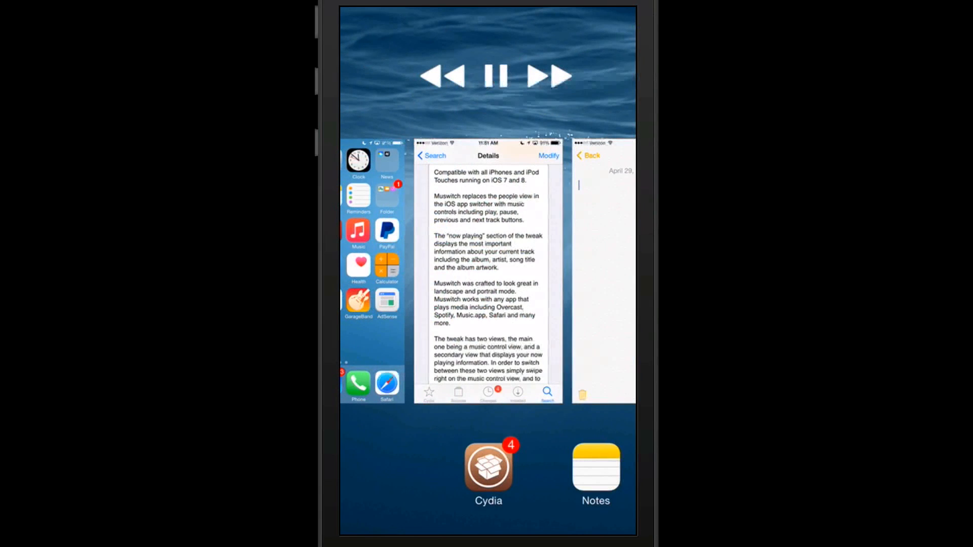
pyautogui.click(495, 75)
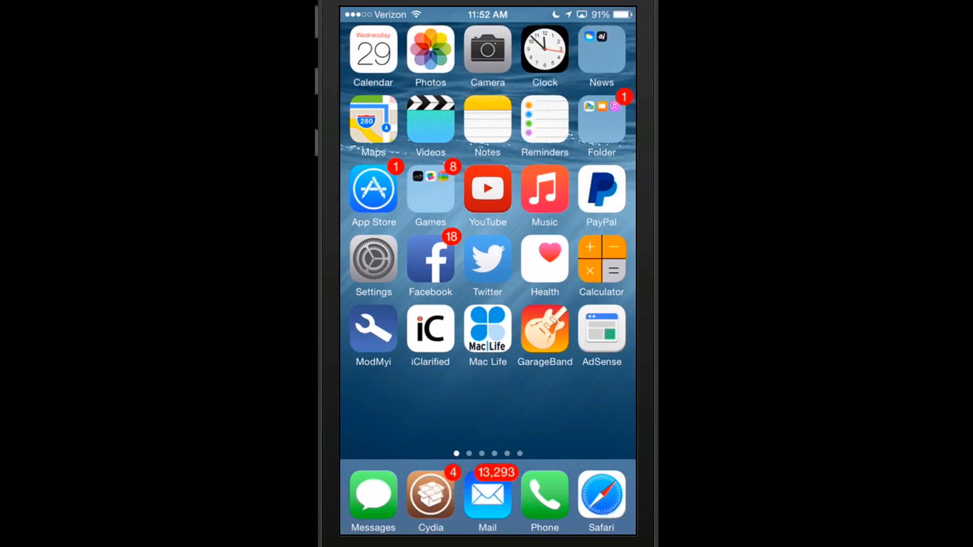
# Step: Search Cydia for 'Fuse' and scroll through its lock-screen music tweak description
pyautogui.click(430, 496)
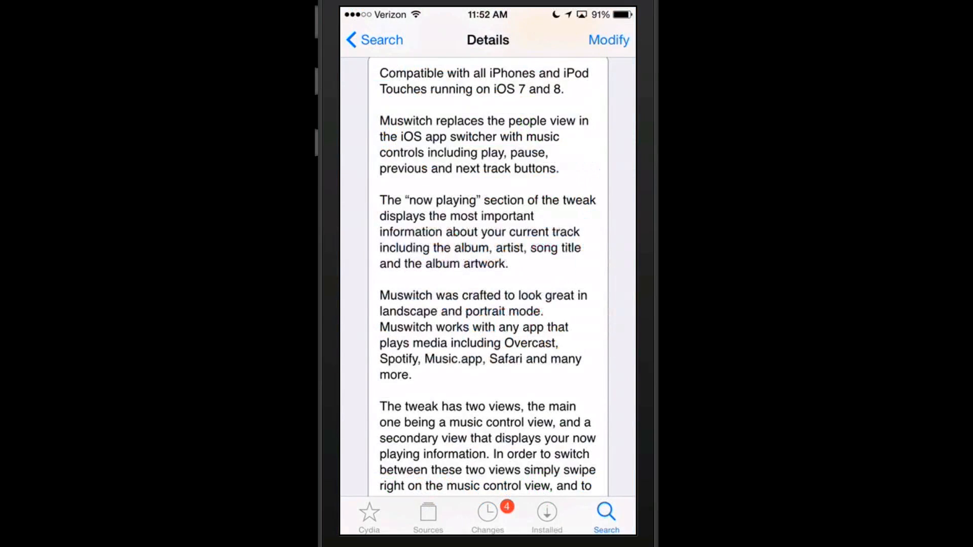
pyautogui.click(605, 515)
pyautogui.write('Fu')
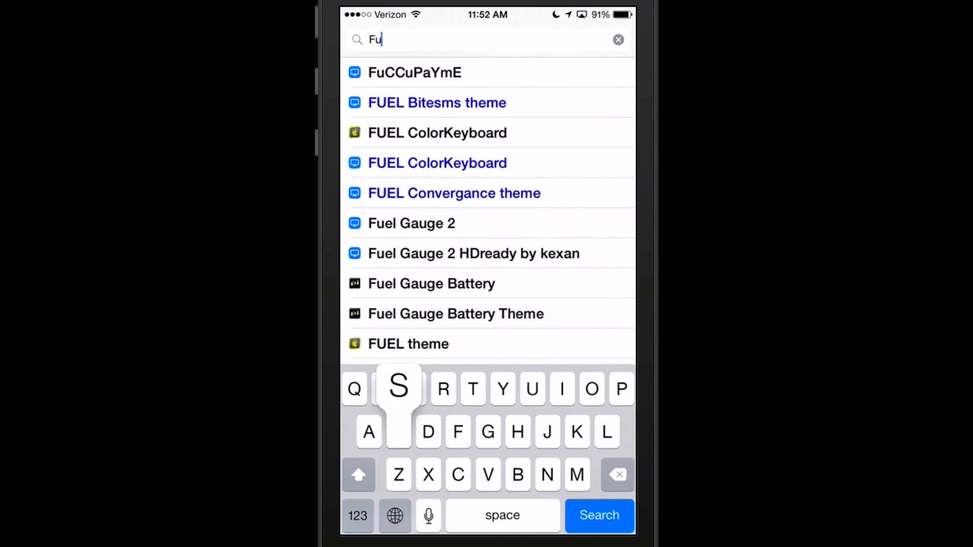
pyautogui.write('se')
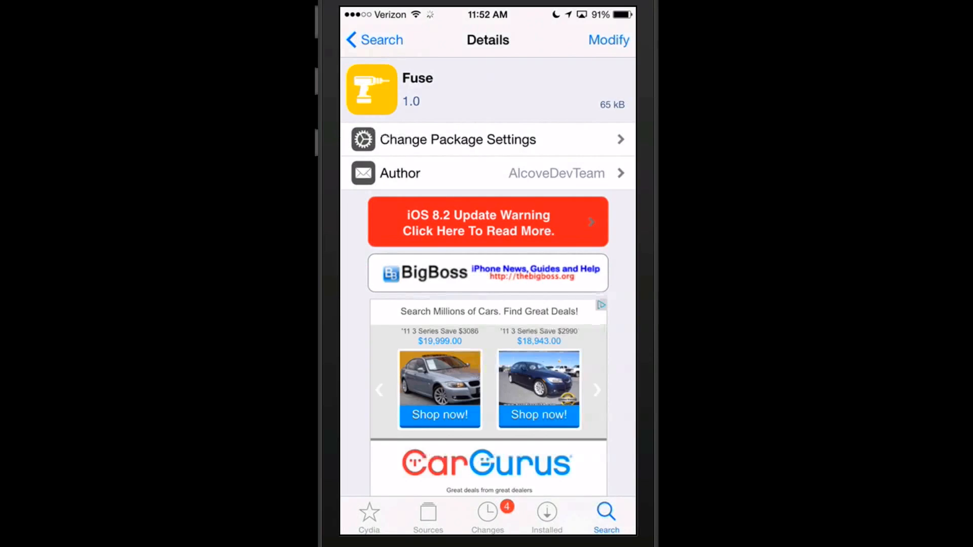
pyautogui.scroll(-3)
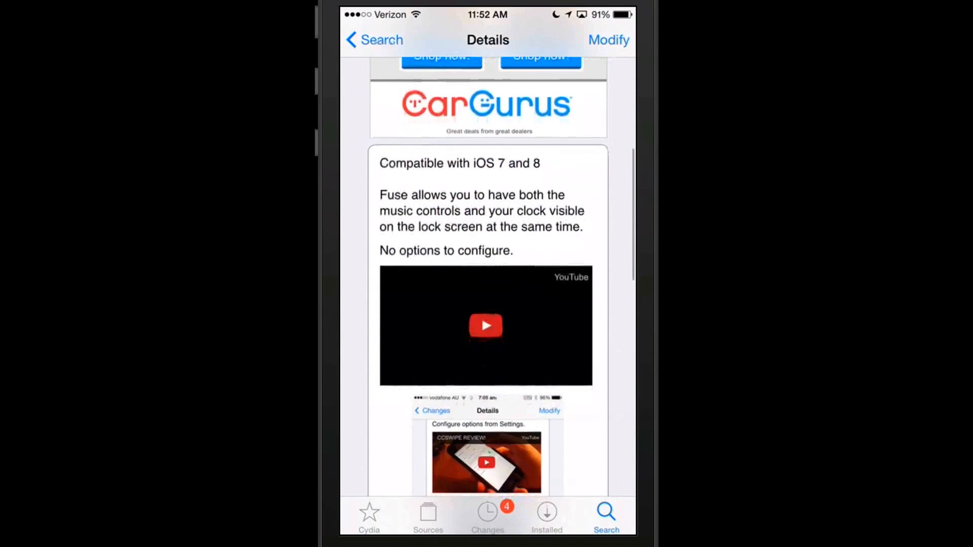
pyautogui.scroll(3)
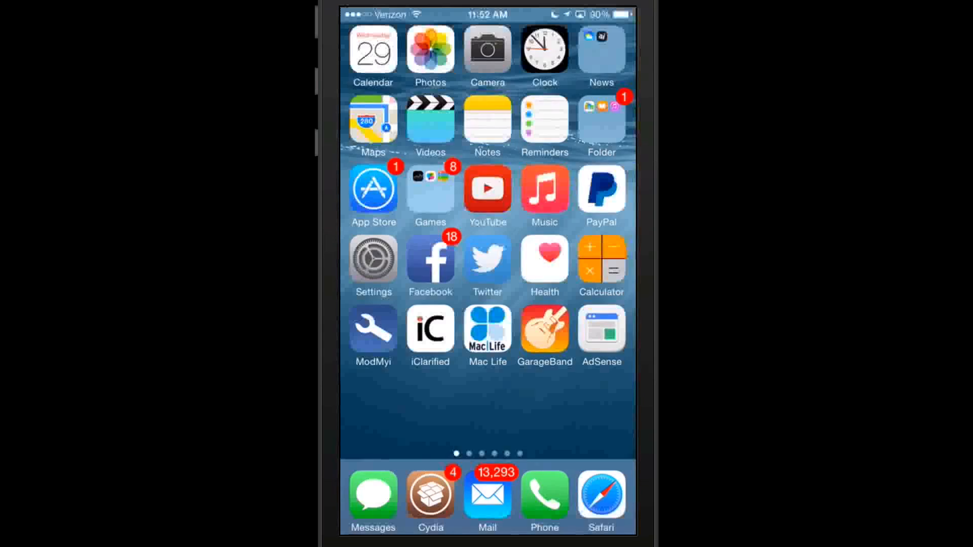
# Step: Lock and wake the phone to show the clock beside Billie Jean's controls
pyautogui.press('power')
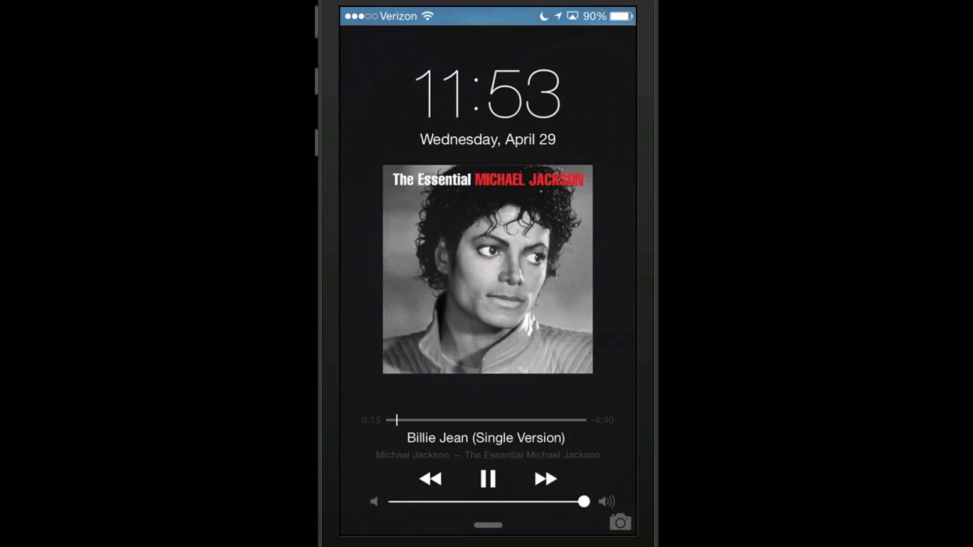
pyautogui.click(487, 479)
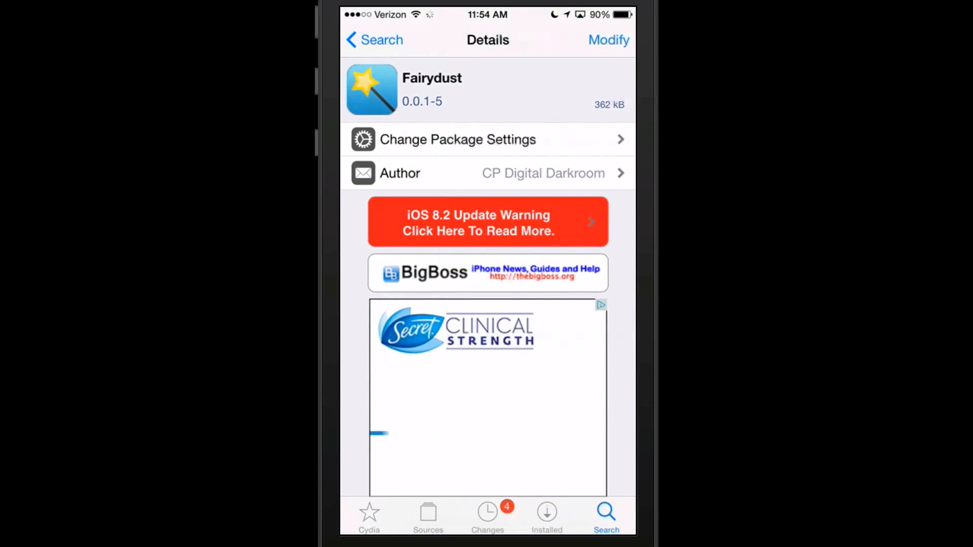
# Step: Scroll Fairydust's package details in Cydia, then switch to the Phone app
pyautogui.scroll(-3)
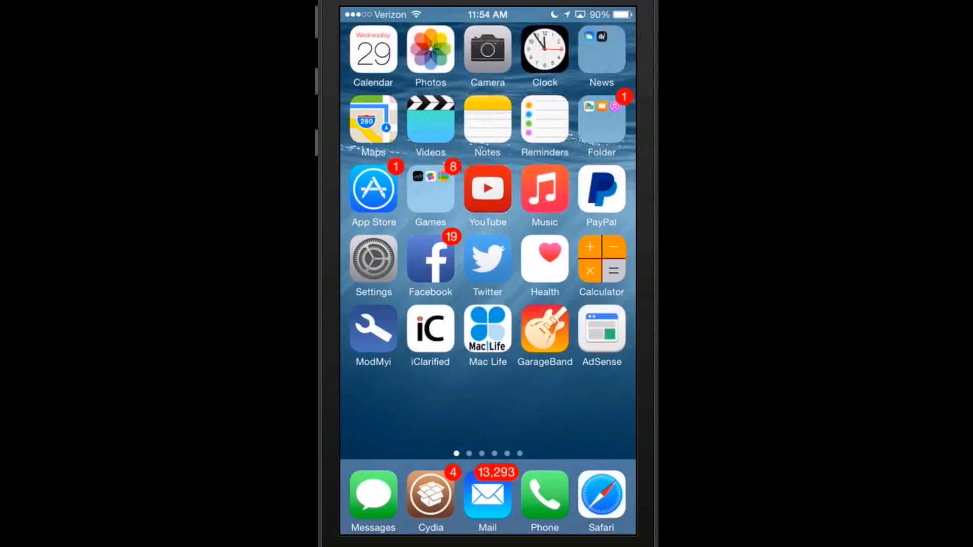
pyautogui.click(543, 498)
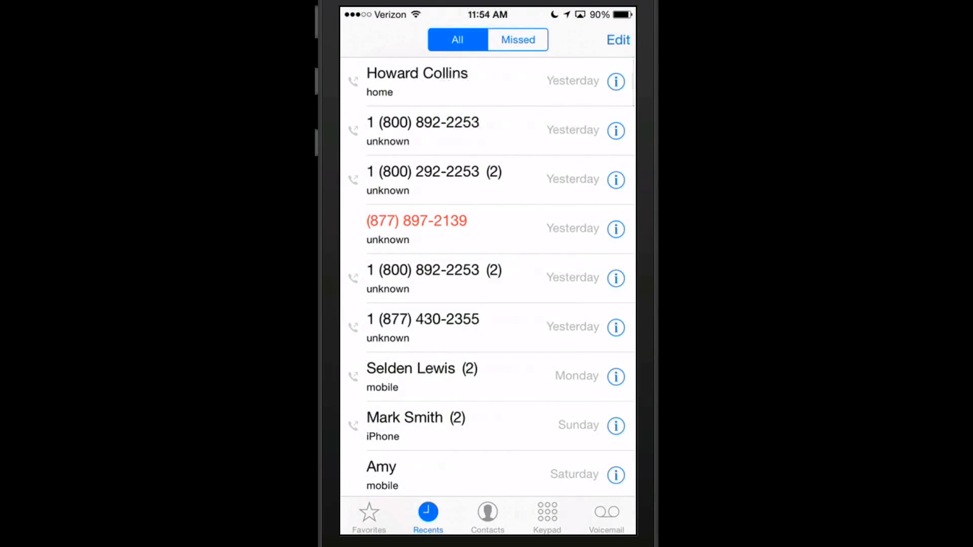
# Step: Dial 555-555 on the keypad, place the call, and hang up
pyautogui.click(546, 516)
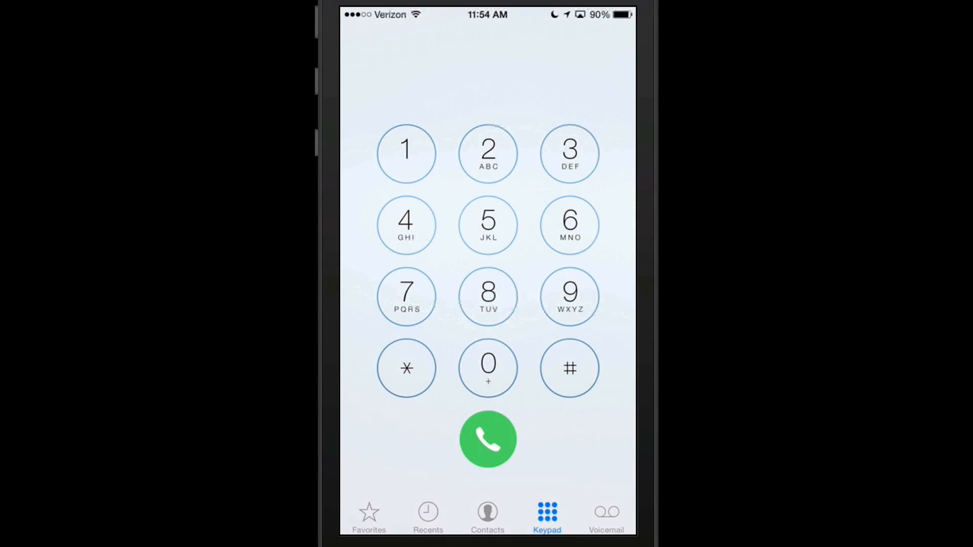
pyautogui.click(487, 225)
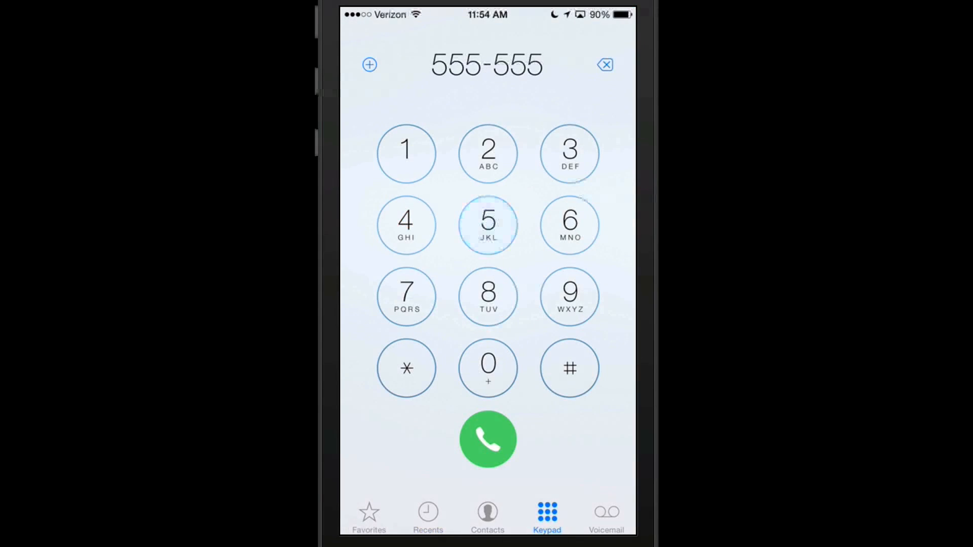
pyautogui.click(488, 440)
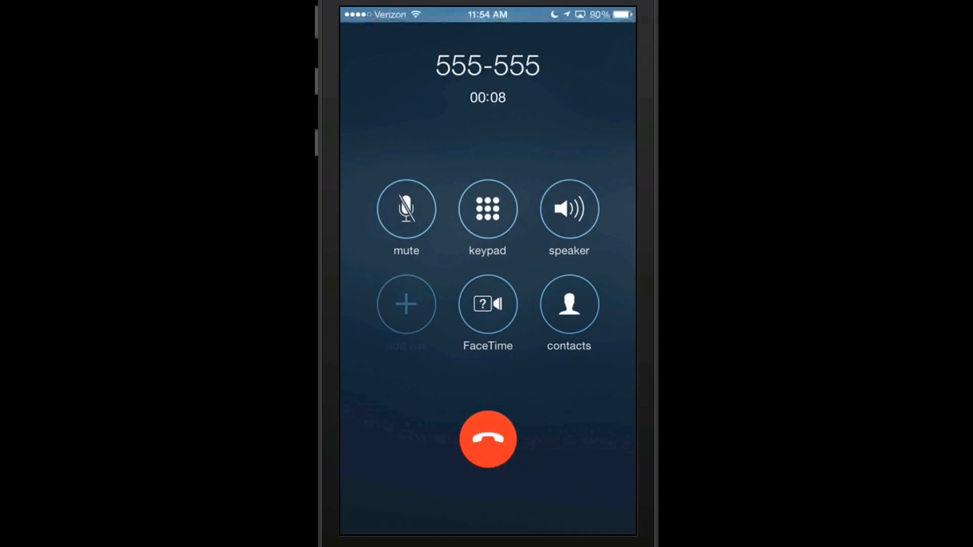
pyautogui.click(487, 439)
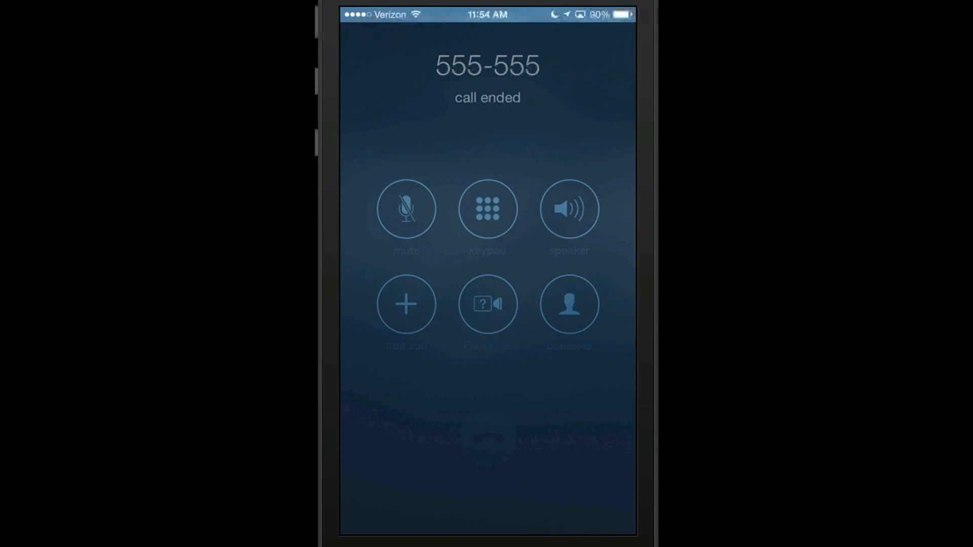
pyautogui.click(487, 208)
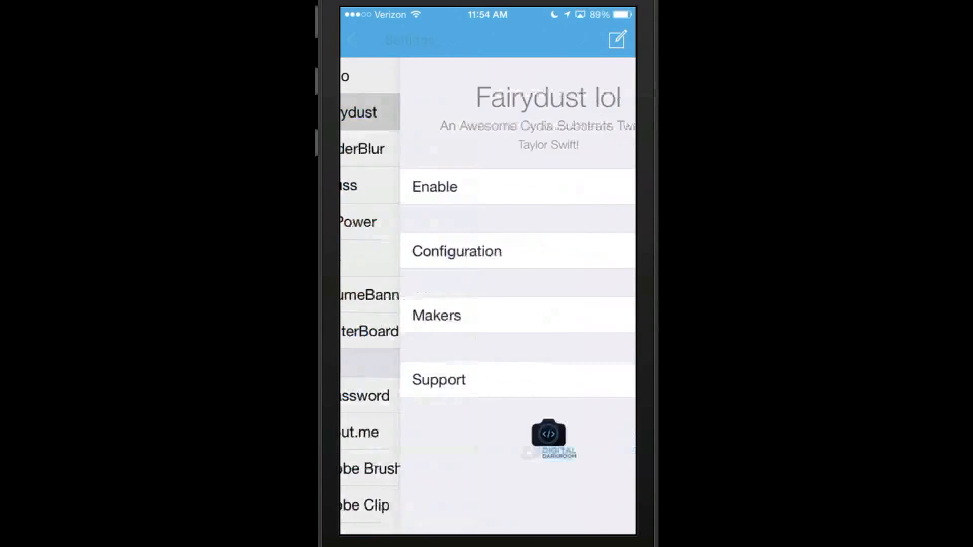
# Step: View Fairydust's status bar colour configuration and discard a tweet draft about it
pyautogui.click(456, 252)
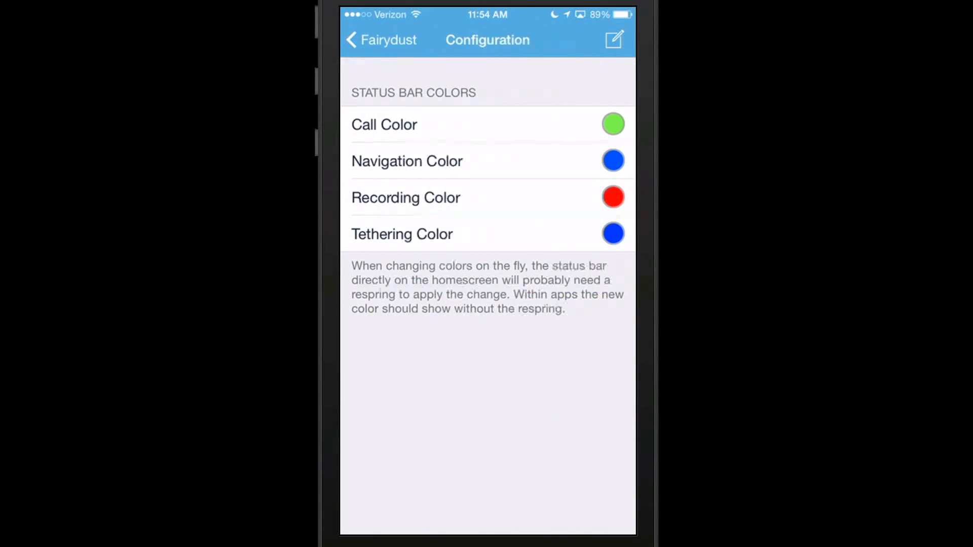
pyautogui.click(615, 38)
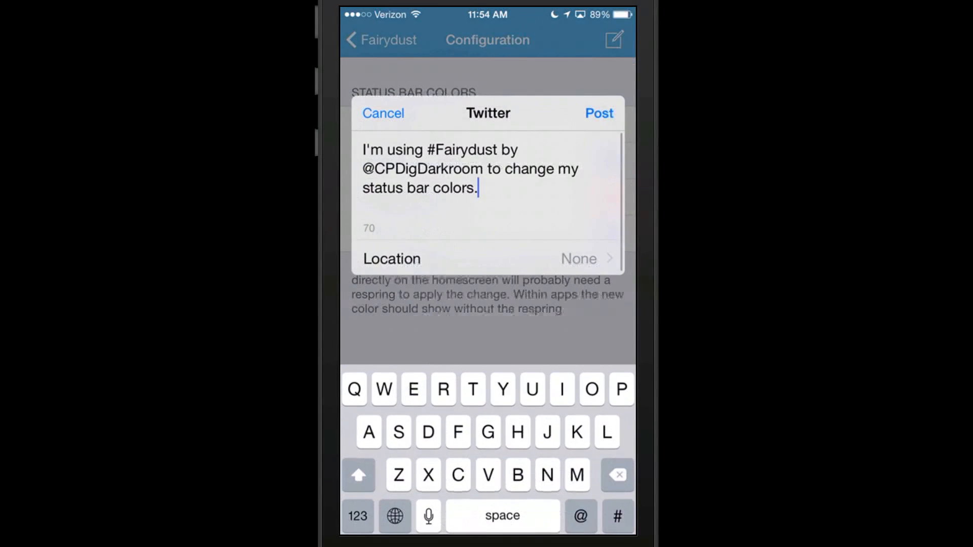
pyautogui.click(383, 113)
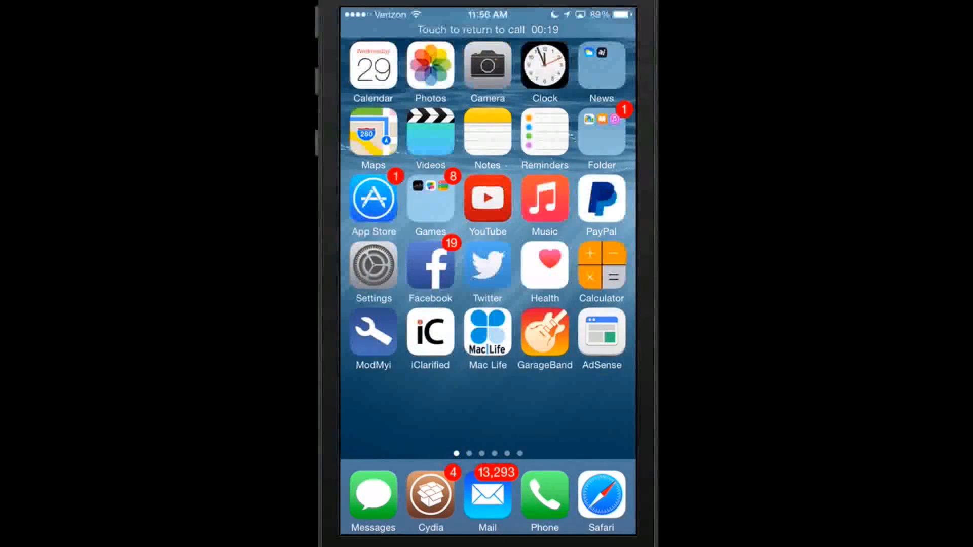
# Step: Return to the ongoing phone call from the Home Screen's call status bar
pyautogui.click(470, 29)
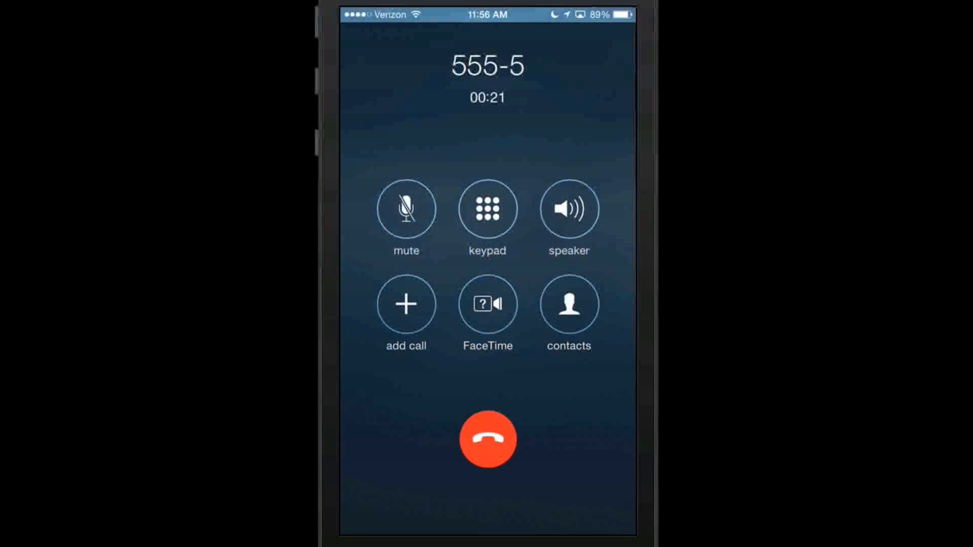
pyautogui.click(487, 439)
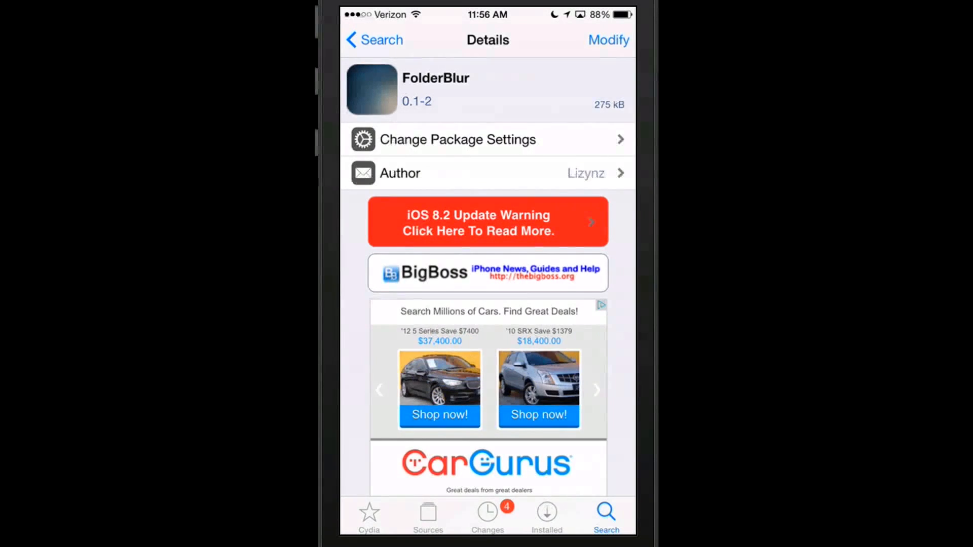
# Step: Scroll through FolderBlur's Cydia description of its twelve folder blur styles
pyautogui.scroll(-3)
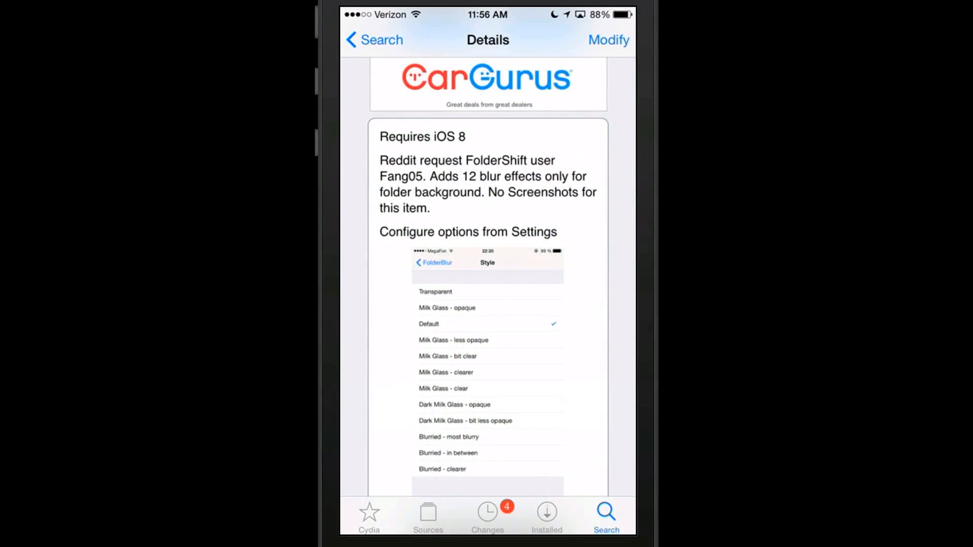
pyautogui.scroll(-3)
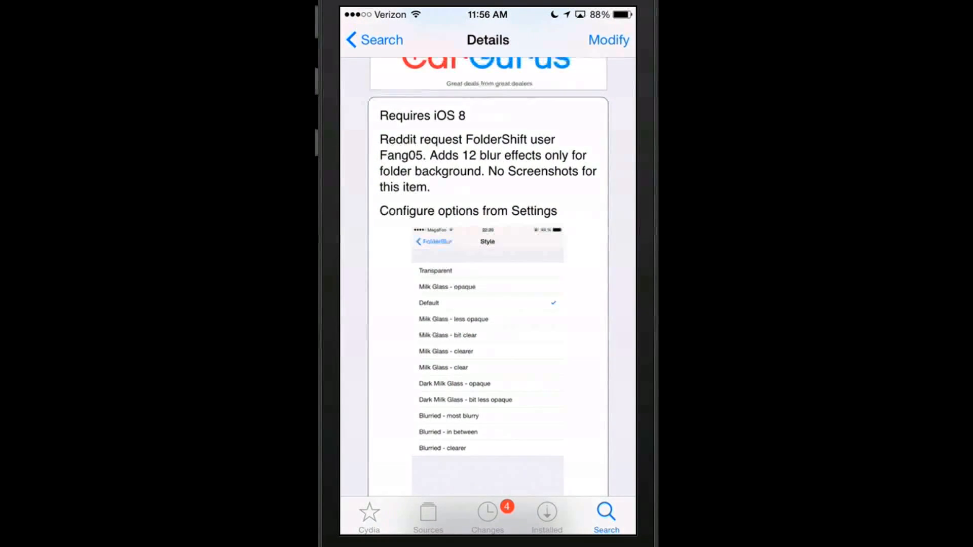
pyautogui.scroll(-3)
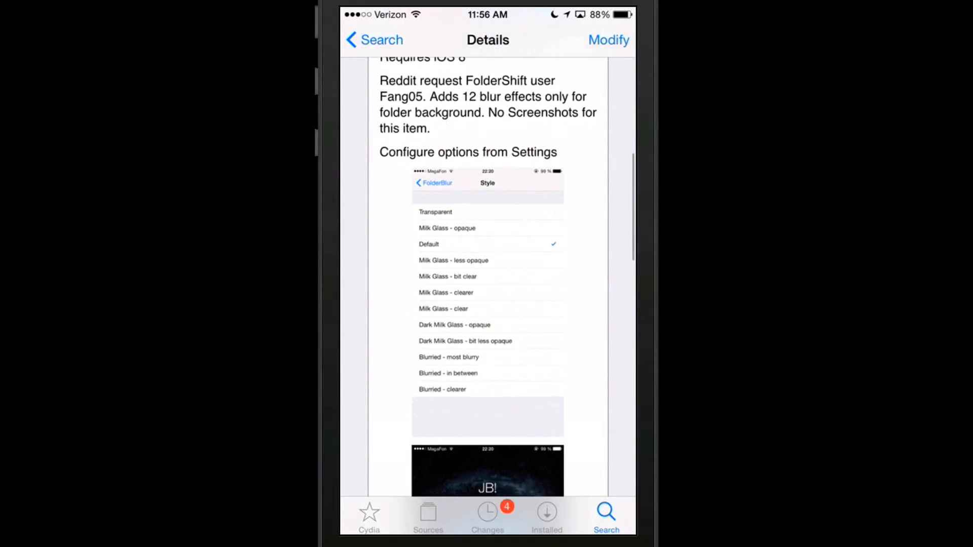
pyautogui.scroll(3)
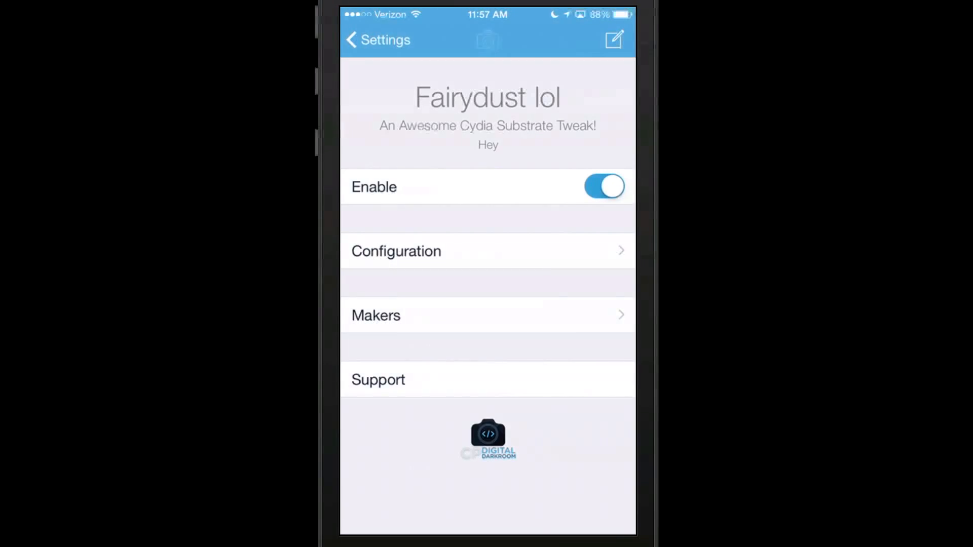
# Step: Open FolderBlur's Style list in Settings, showing Transparent currently selected
pyautogui.click(377, 40)
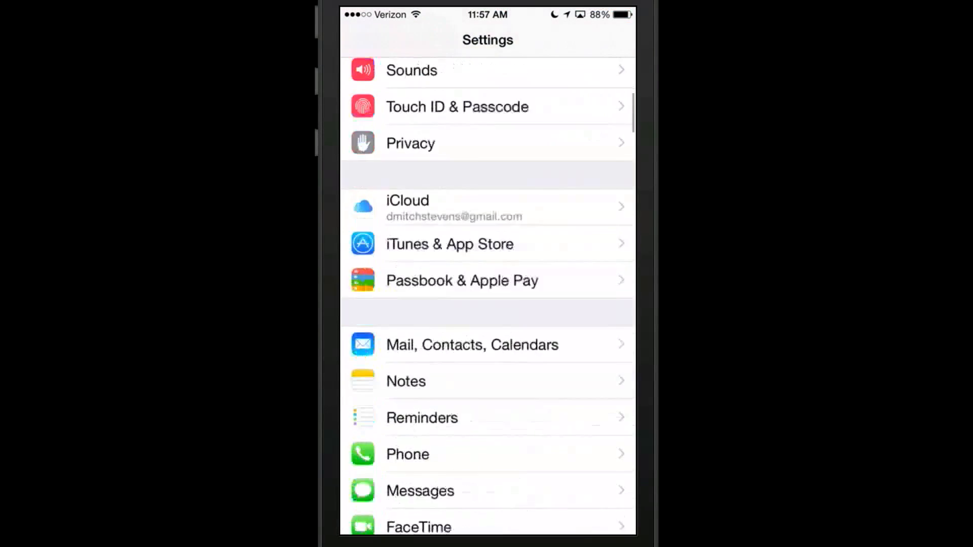
pyautogui.scroll(-3)
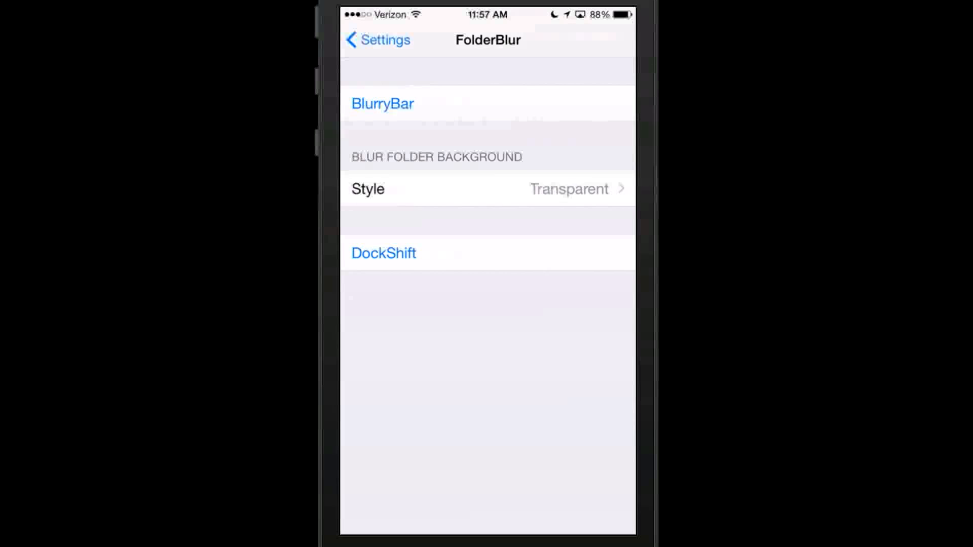
pyautogui.click(487, 189)
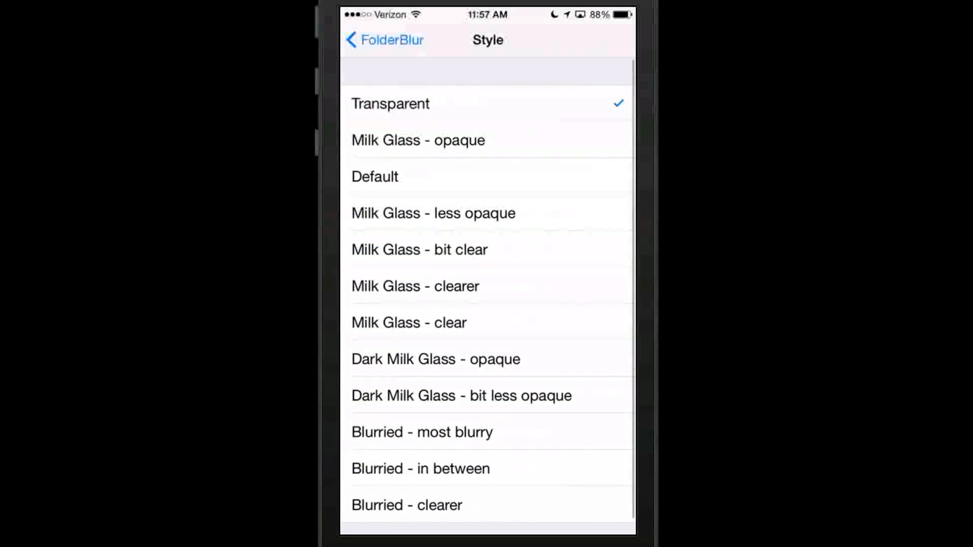
pyautogui.scroll(3)
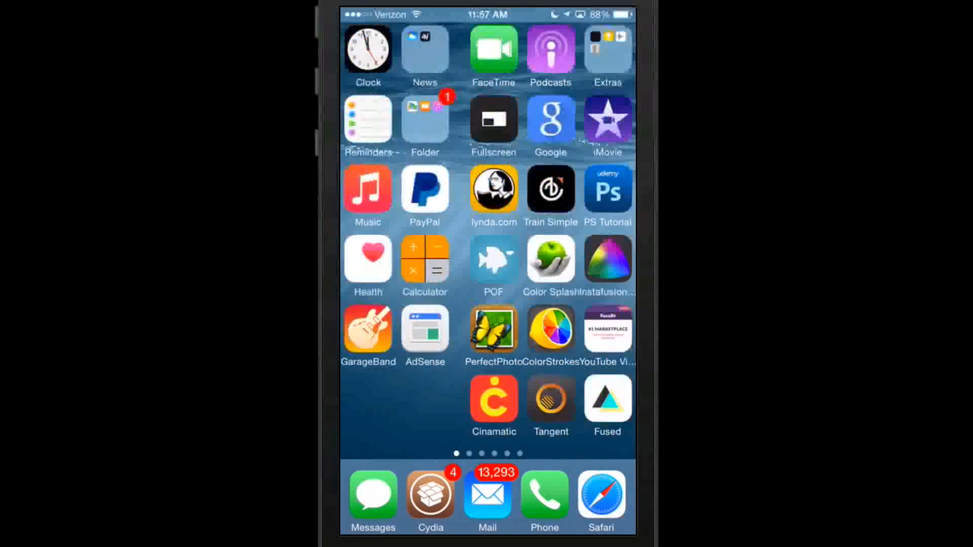
# Step: Preview the Photography folder background, then set FolderBlur's style to Default
pyautogui.hscroll(-3)
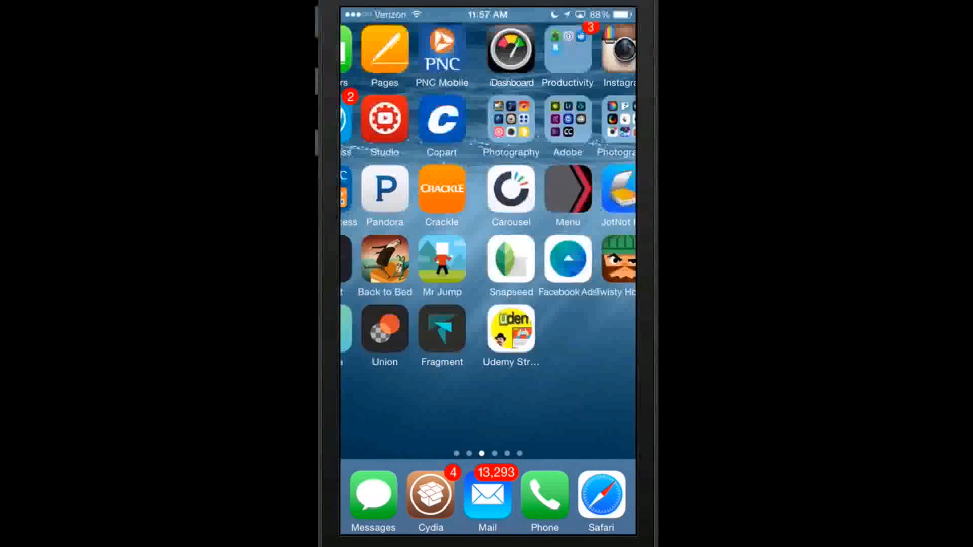
pyautogui.click(510, 119)
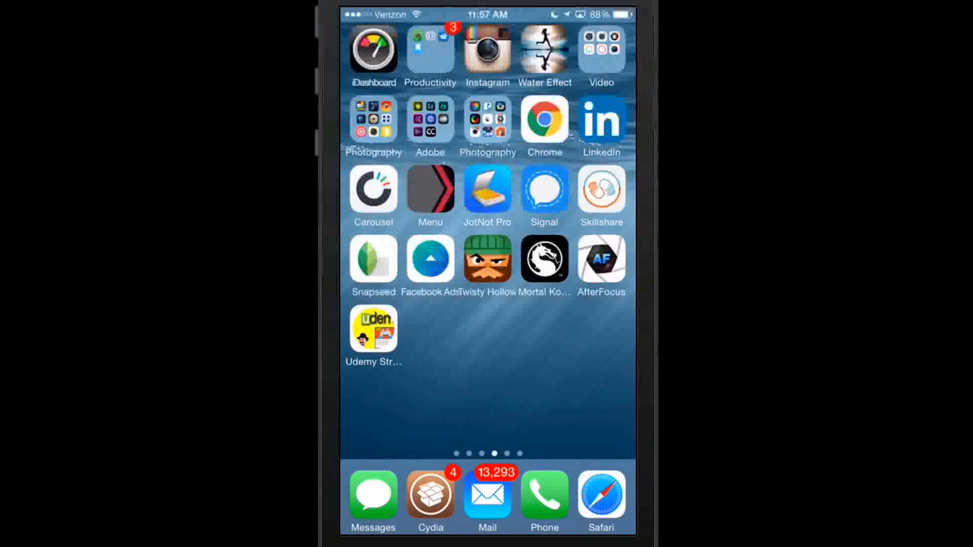
pyautogui.hscroll(-3)
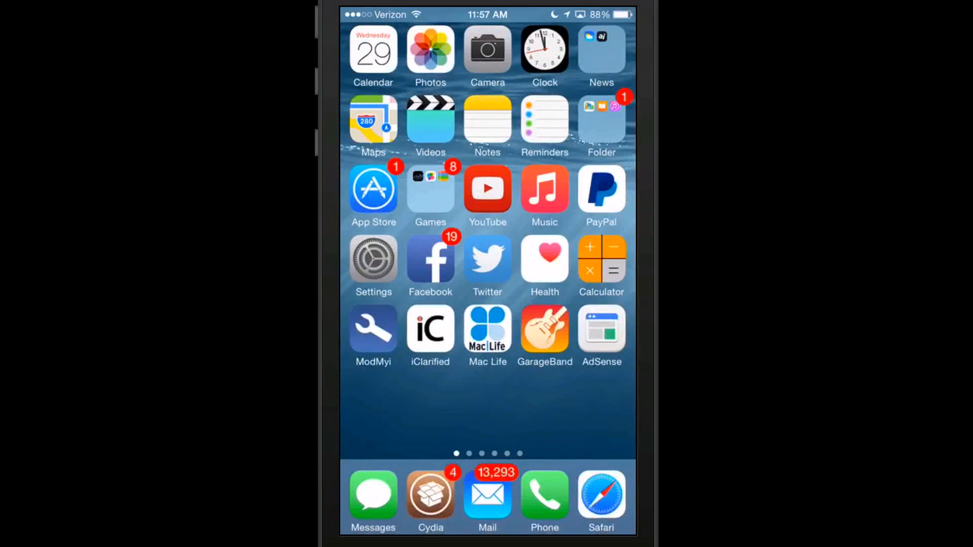
pyautogui.hscroll(-3)
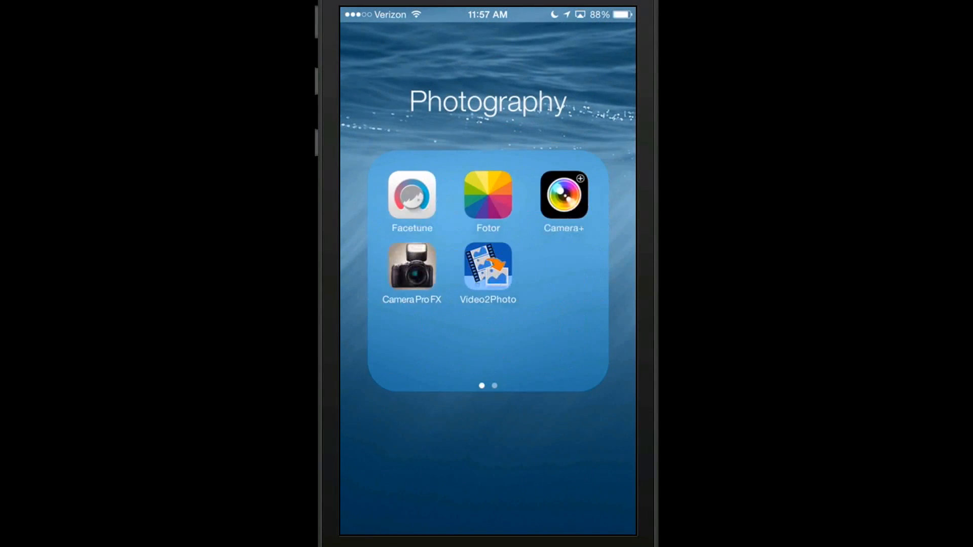
pyautogui.hscroll(-3)
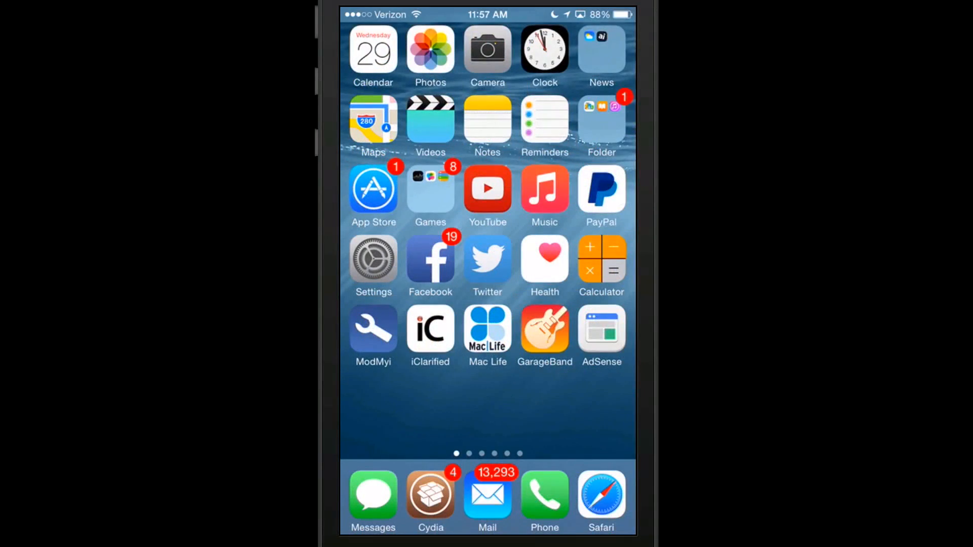
pyautogui.click(601, 121)
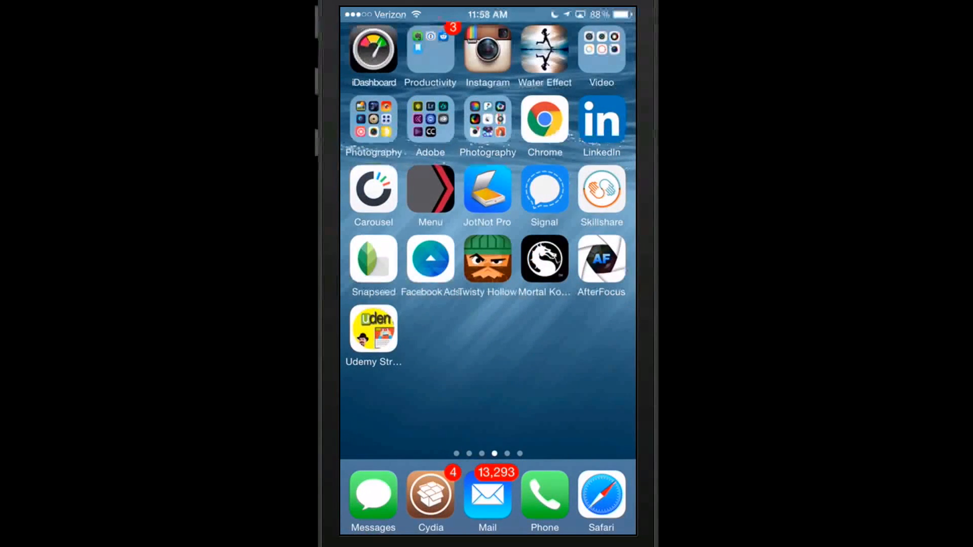
pyautogui.hscroll(-3)
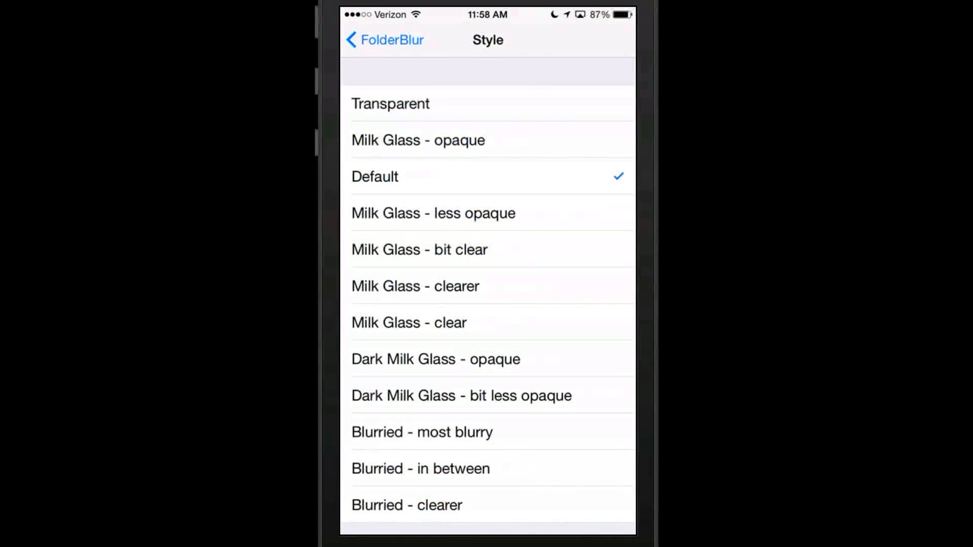
# Step: Leave FolderBlur and browse BlurryBar's style options, with the bit-less-opaque default checked
pyautogui.click(384, 39)
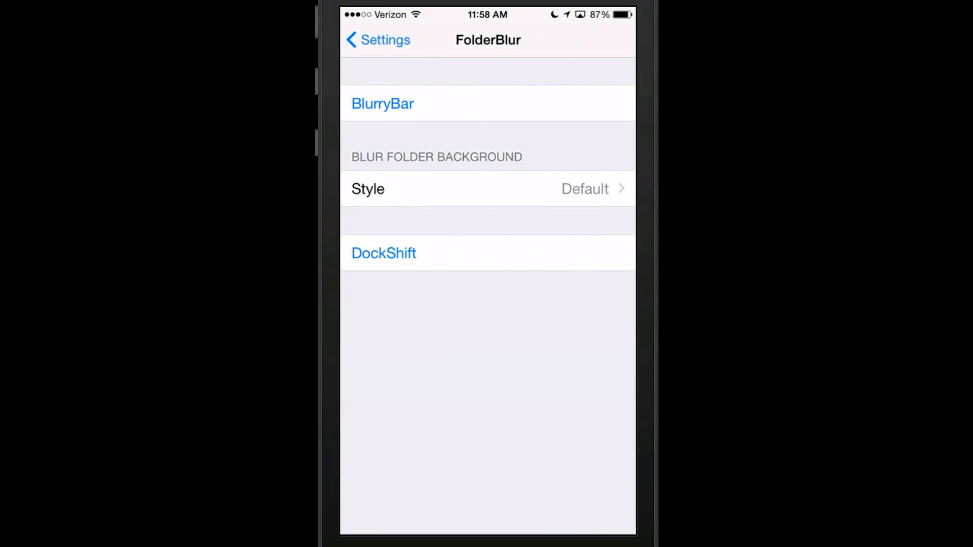
pyautogui.click(378, 39)
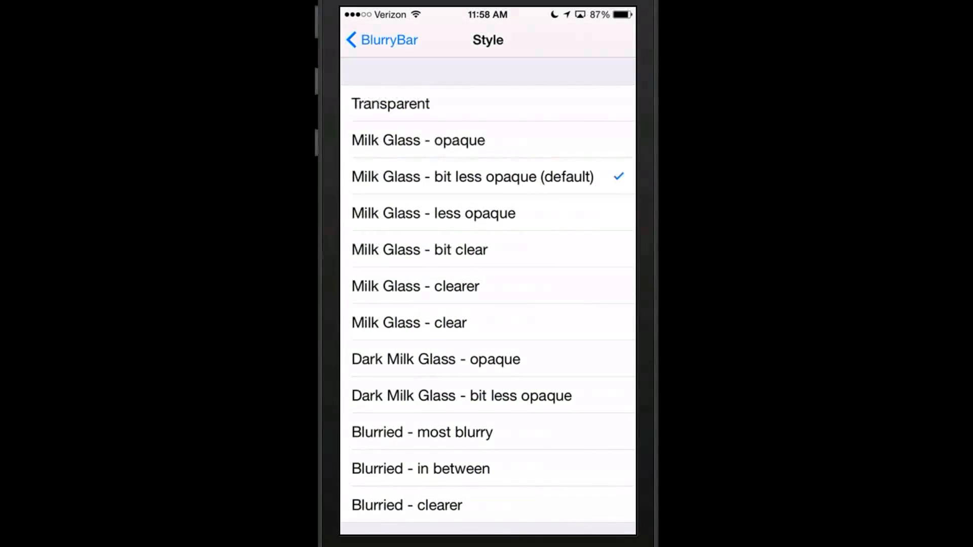
pyautogui.scroll(3)
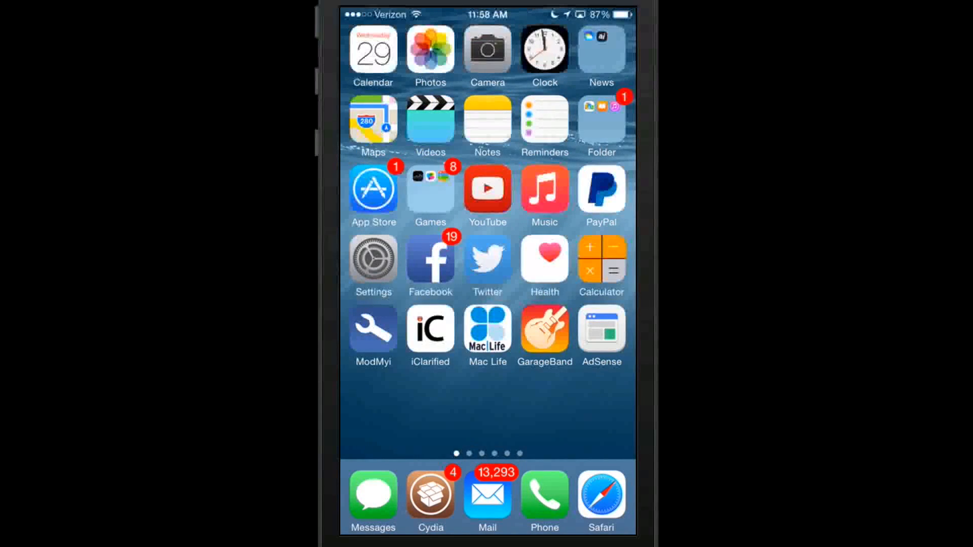
# Step: Read Echo's Cydia page, then set BlurryBar's style to Transparent
pyautogui.click(430, 497)
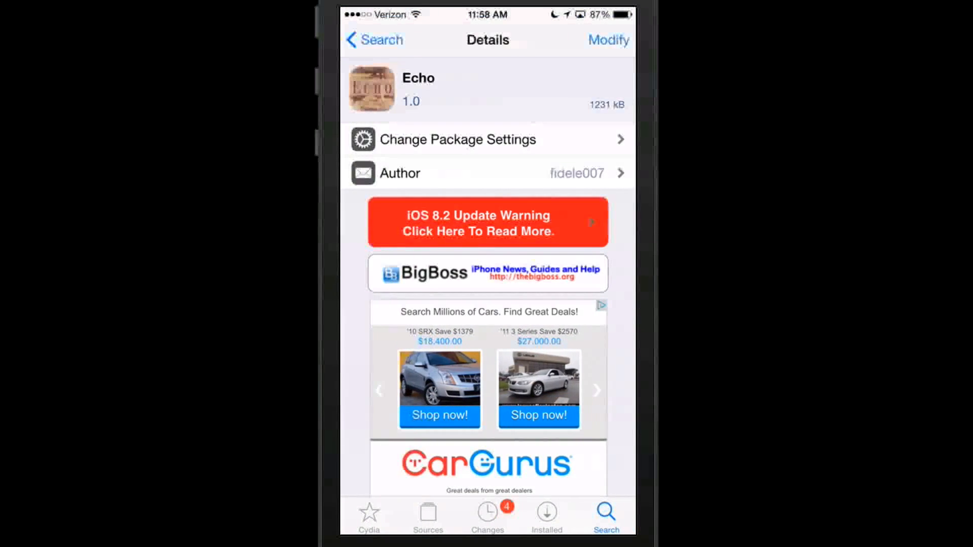
pyautogui.scroll(-3)
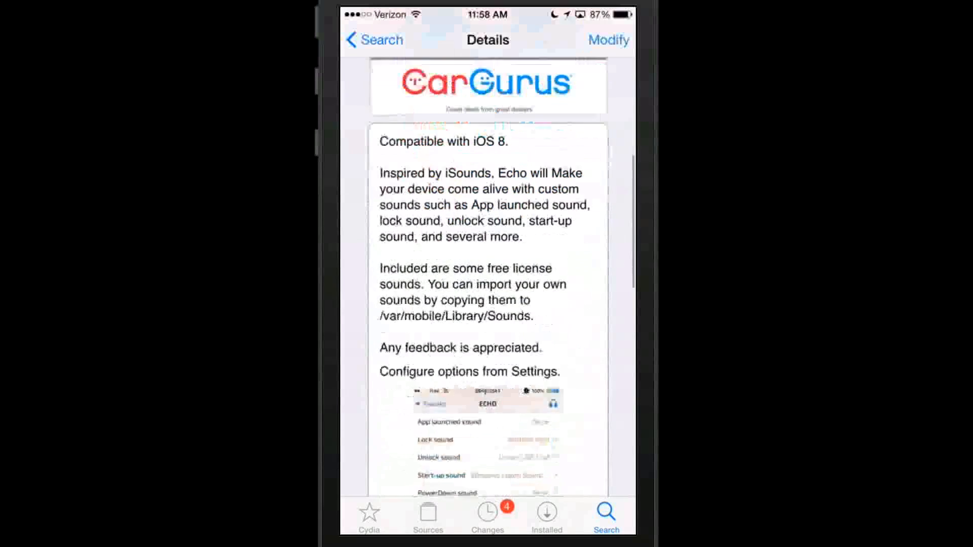
pyautogui.scroll(3)
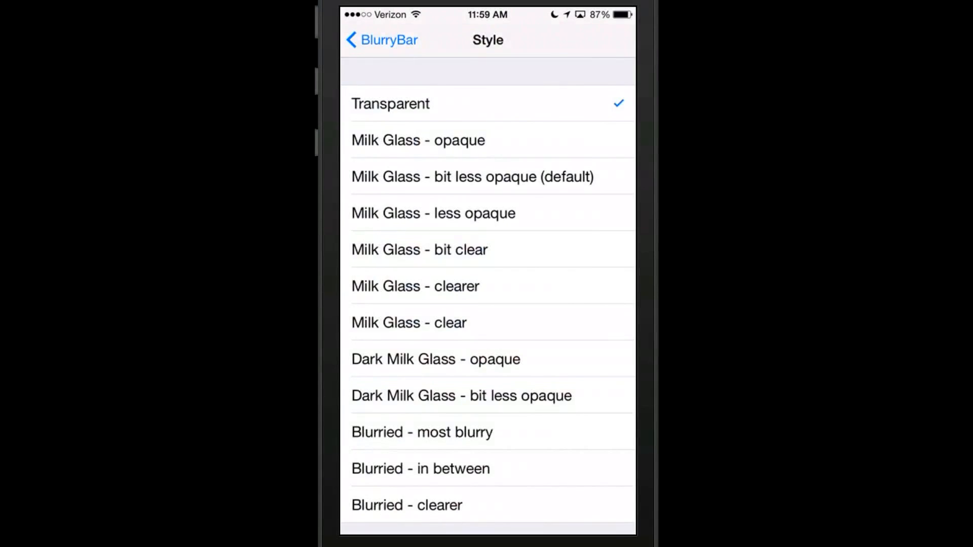
# Step: Open Echo's App launched sound list, where DoorBell.mp3 is selected
pyautogui.click(381, 39)
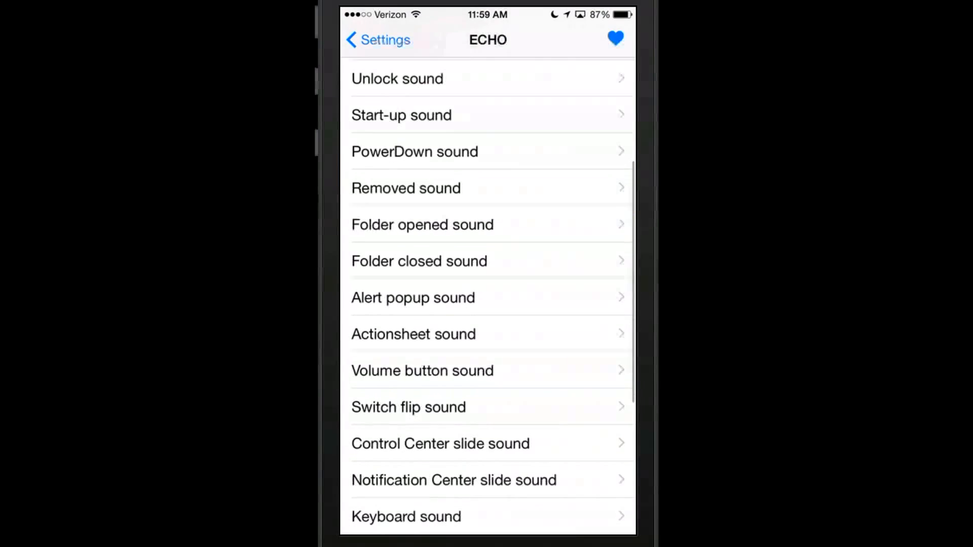
pyautogui.scroll(3)
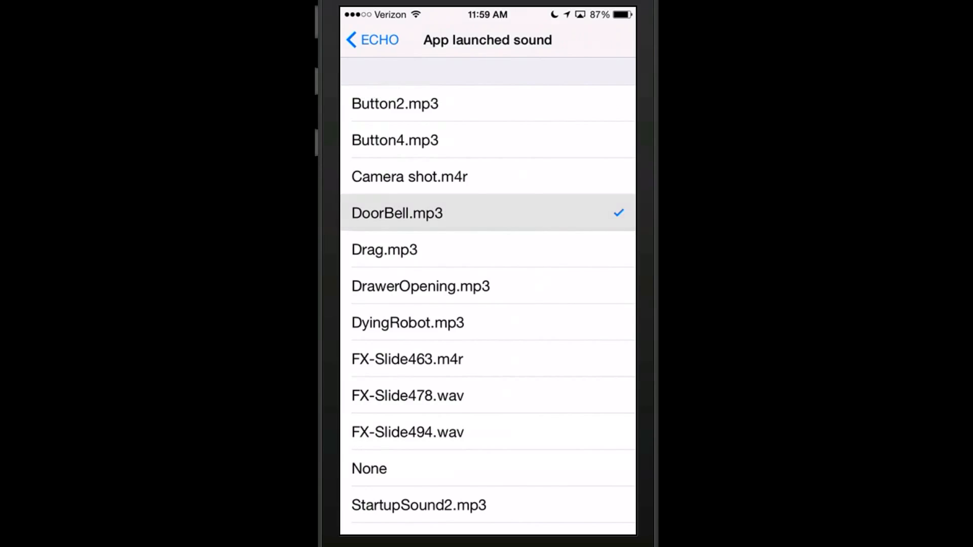
pyautogui.click(371, 40)
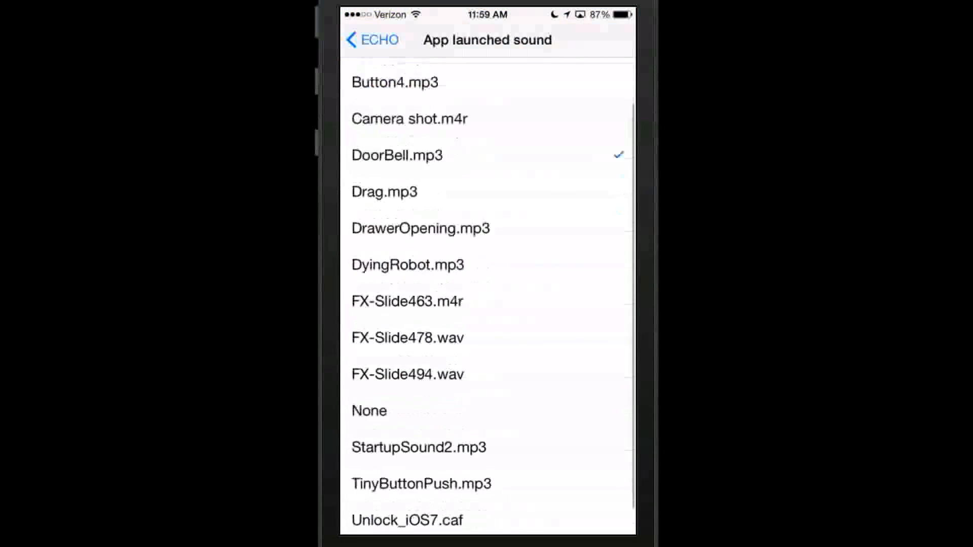
pyautogui.scroll(3)
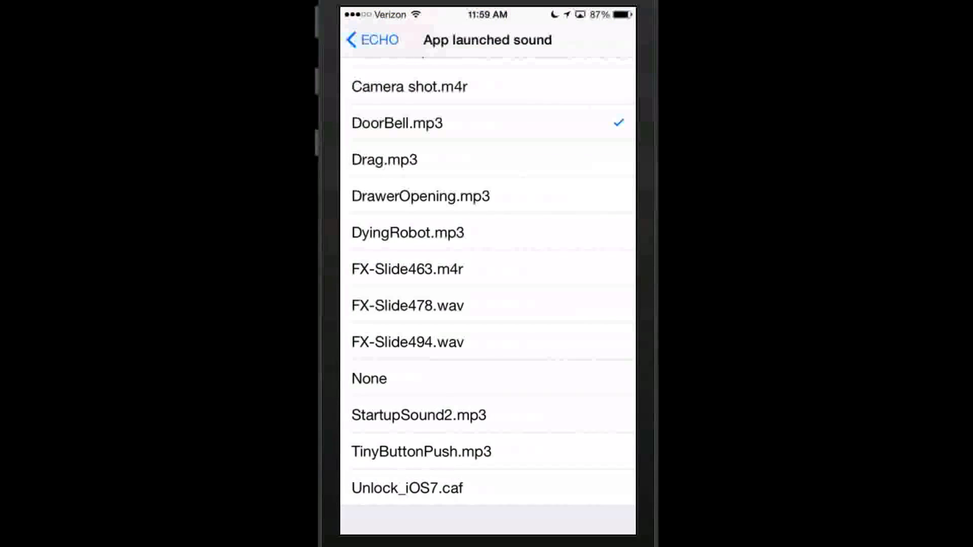